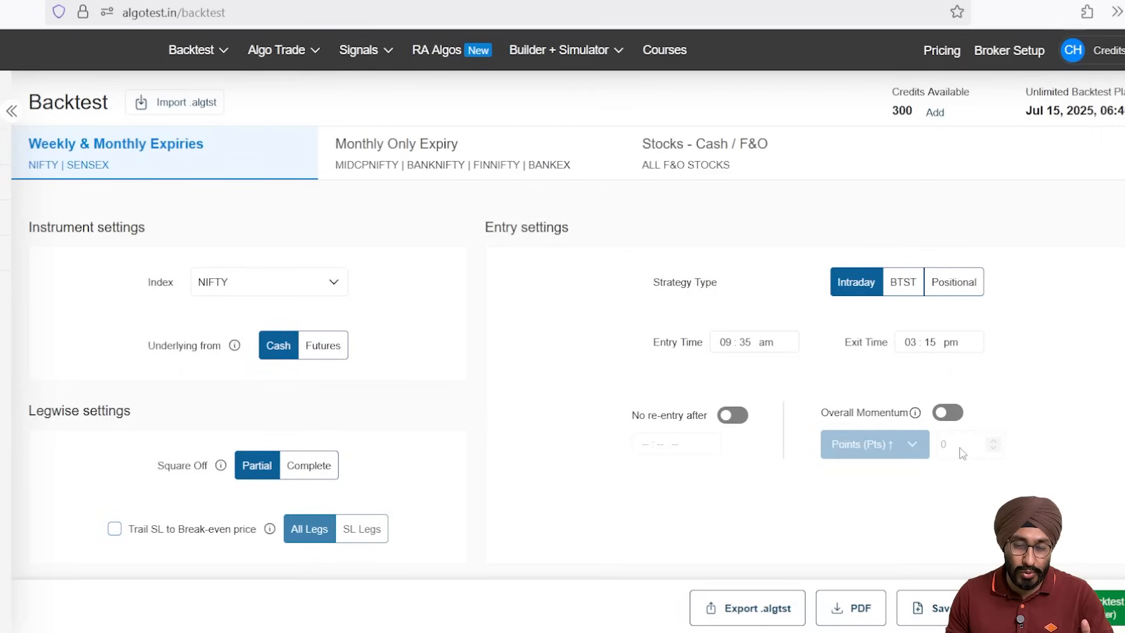
pyautogui.moveTo(694, 357)
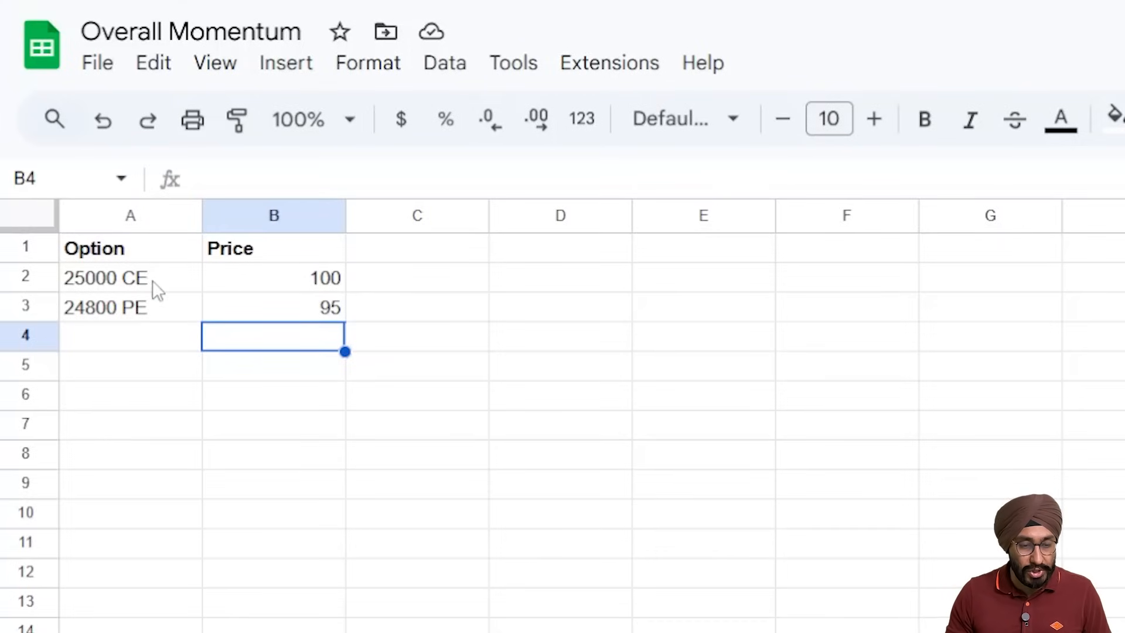
# Point out the 25000 CE and 24800 PE prices, then total them with =sum(B2:B3) to get 195.
pyautogui.click(130, 278)
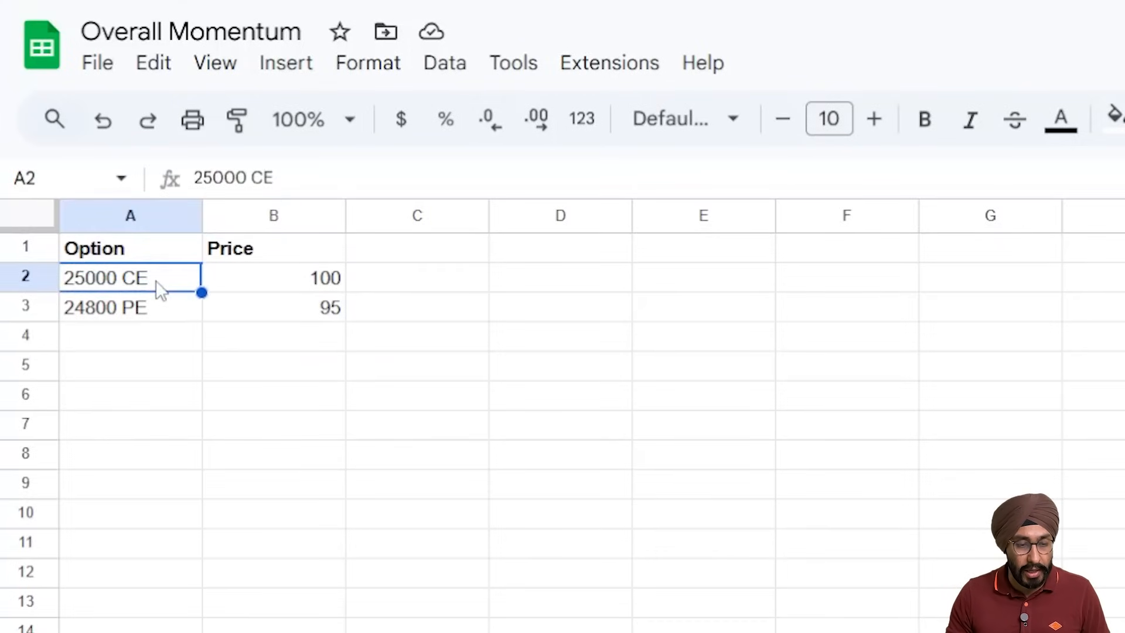
pyautogui.moveTo(280, 278)
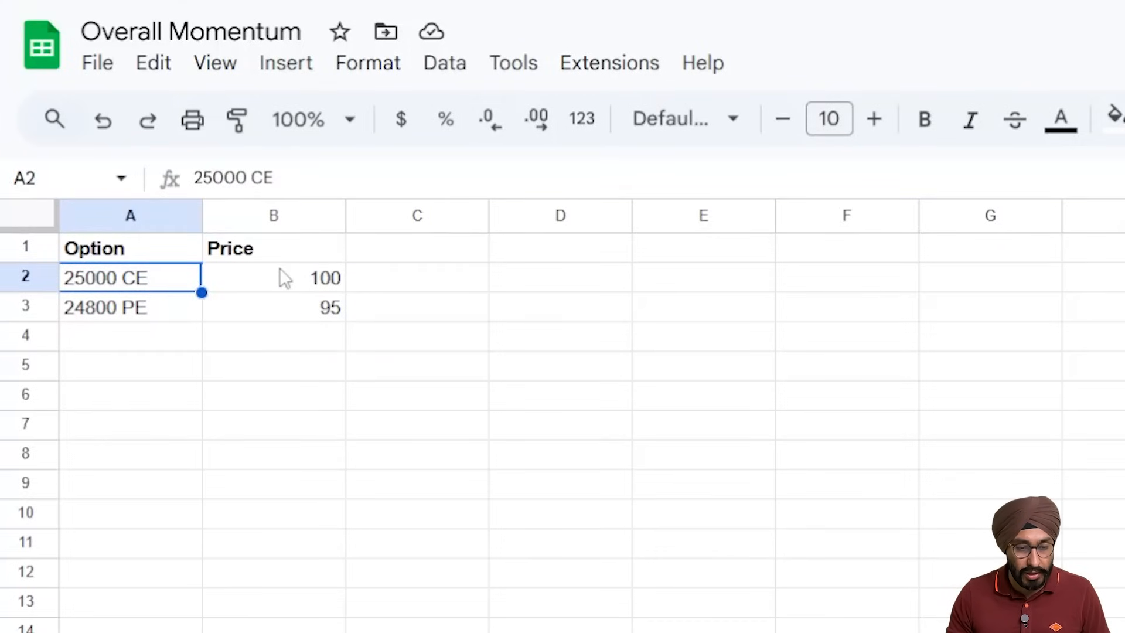
pyautogui.click(108, 307)
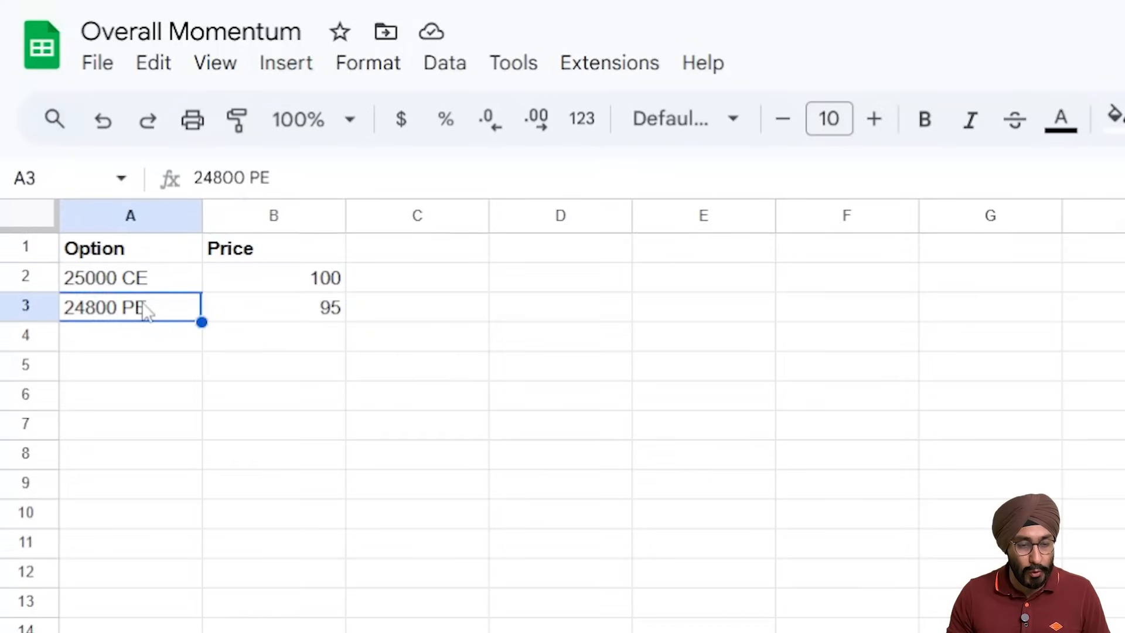
pyautogui.click(272, 307)
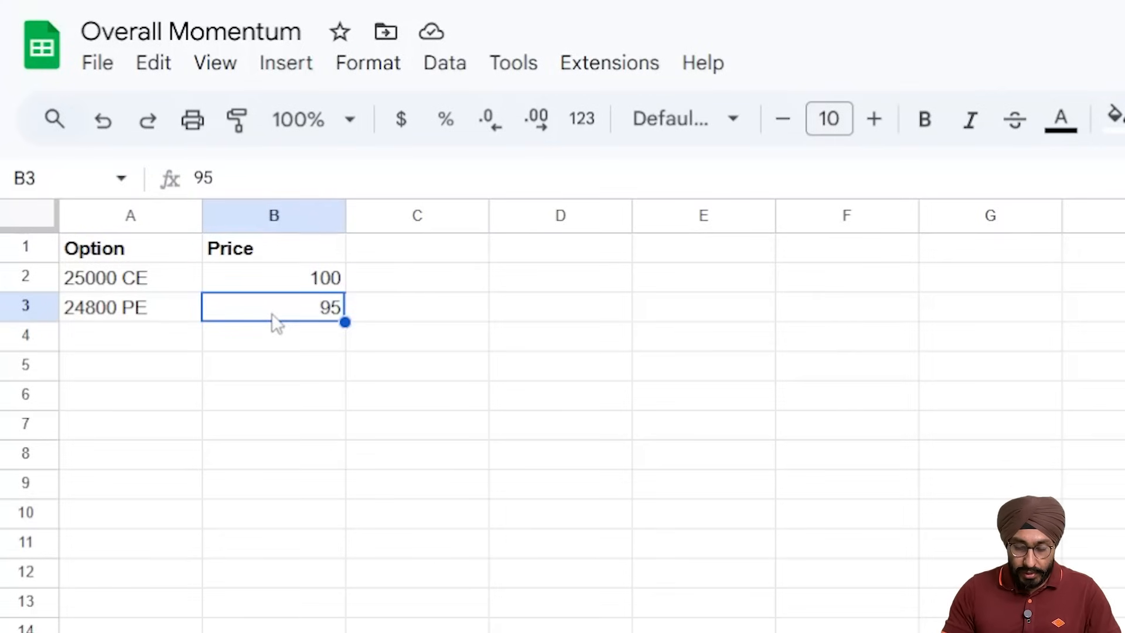
pyautogui.write('=')
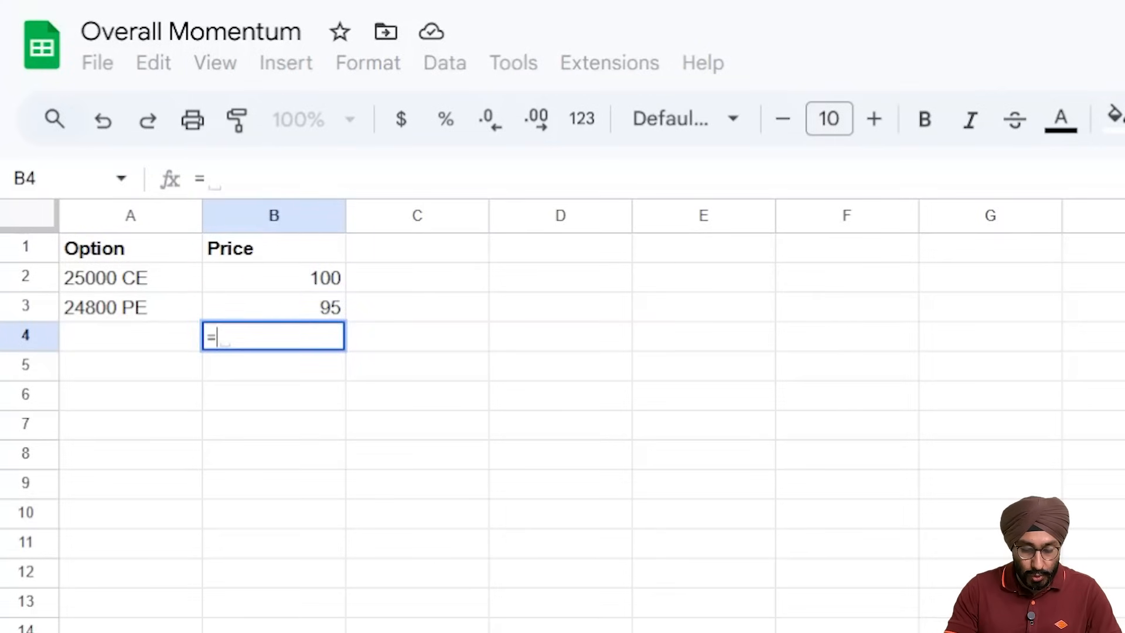
pyautogui.write('sum')
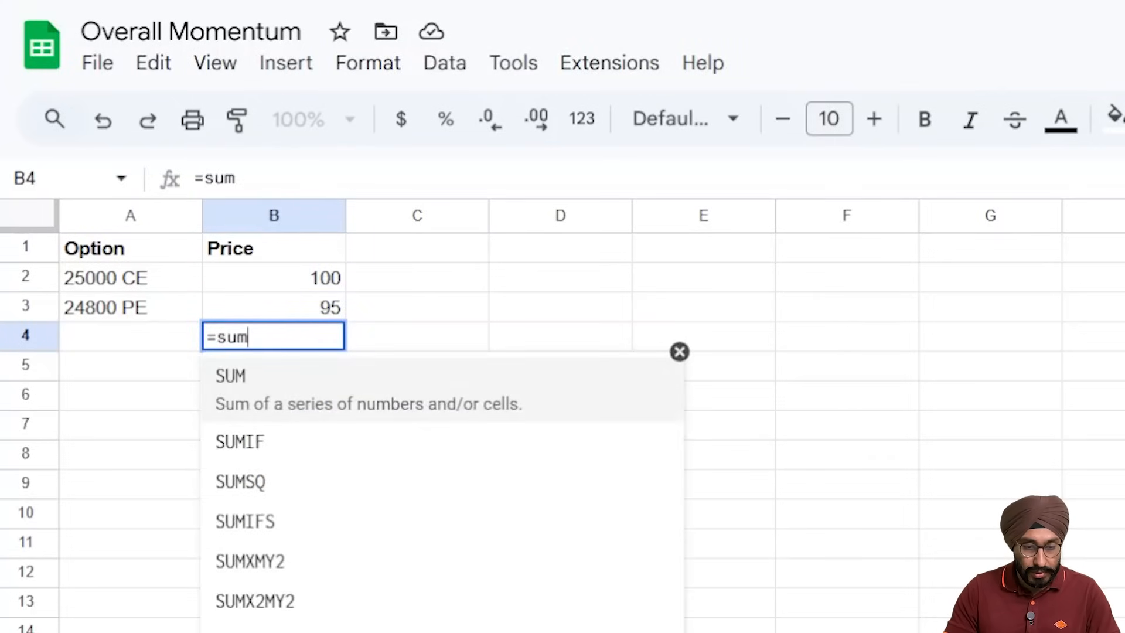
pyautogui.write('(B2:B3)')
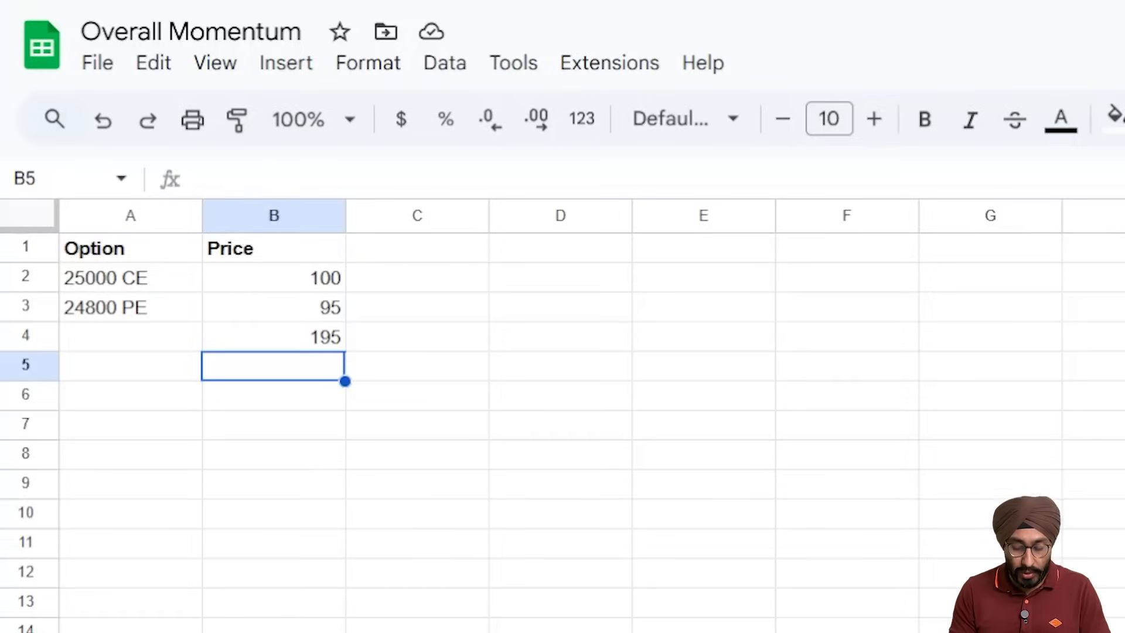
# Note 'Overall Momentum = down 10 pts' and 'Entry price <= 185' below the total.
pyautogui.write('Overall Moment')
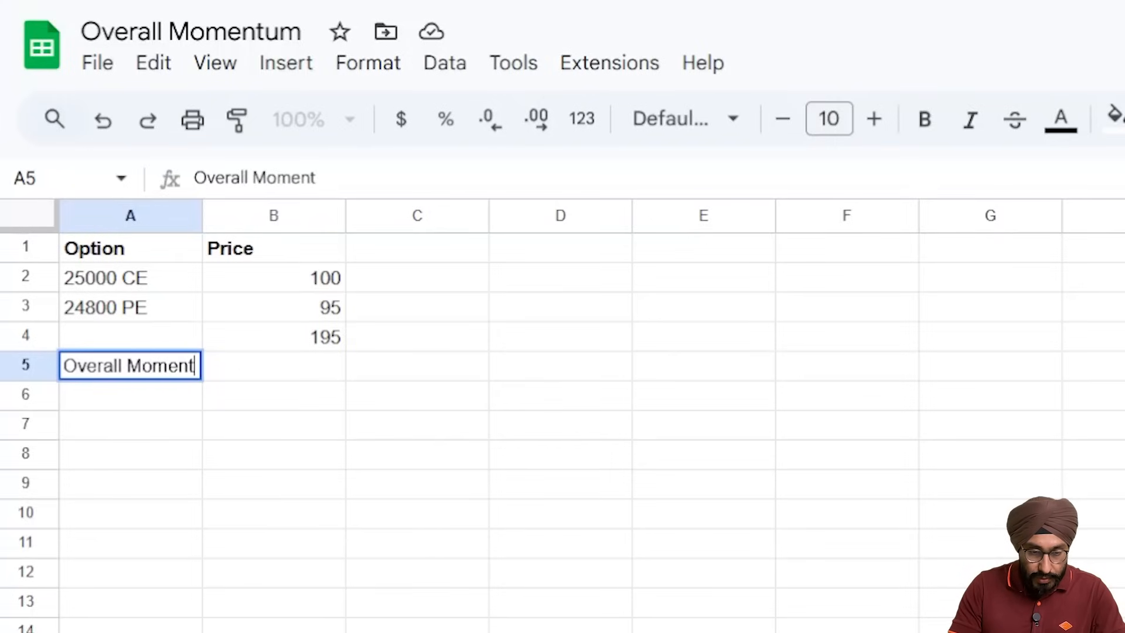
pyautogui.write('um')
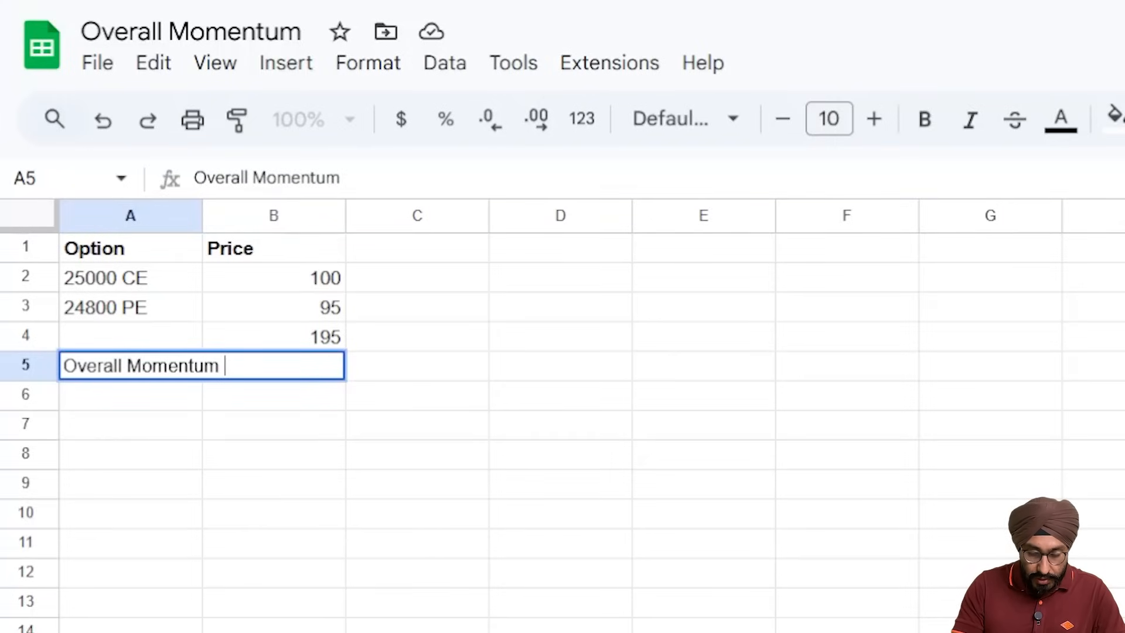
pyautogui.write('=')
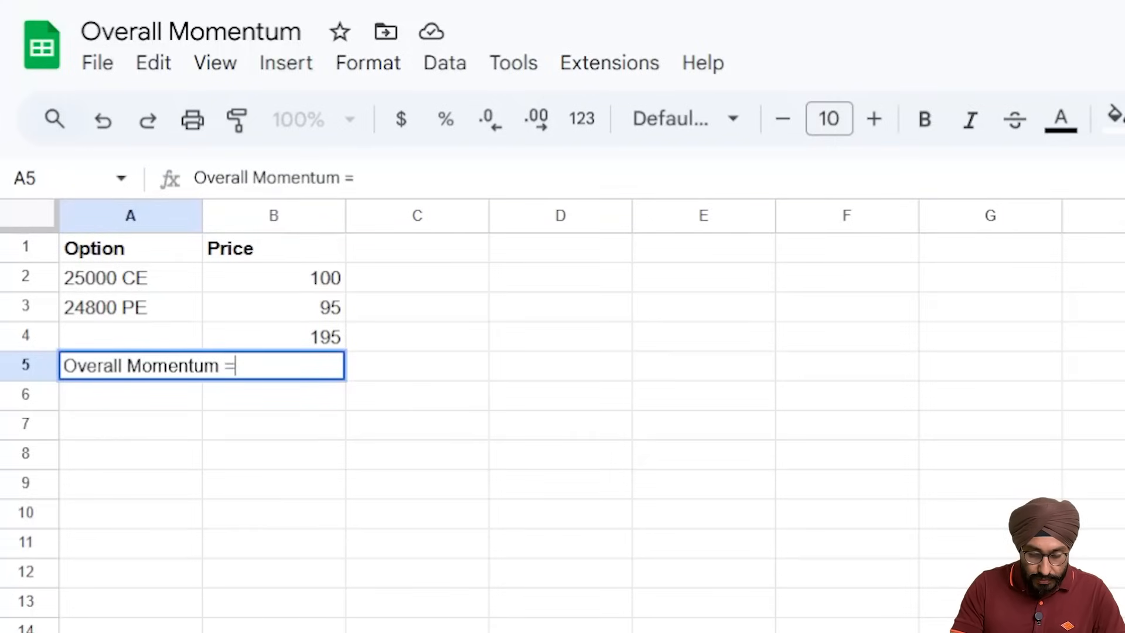
pyautogui.write('down 10')
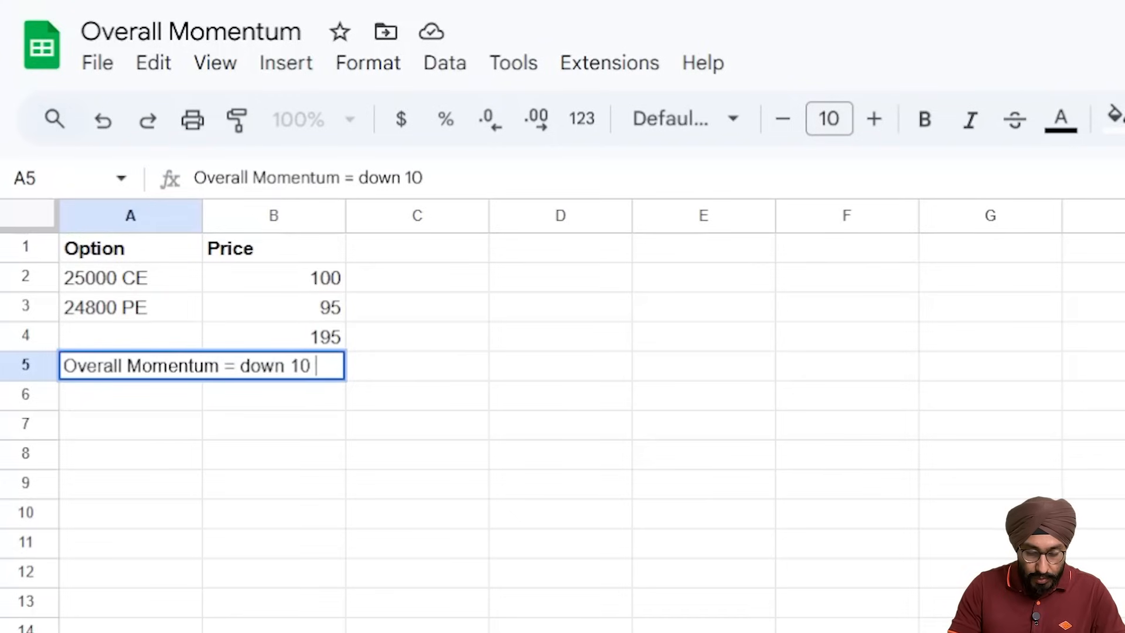
pyautogui.write('pts')
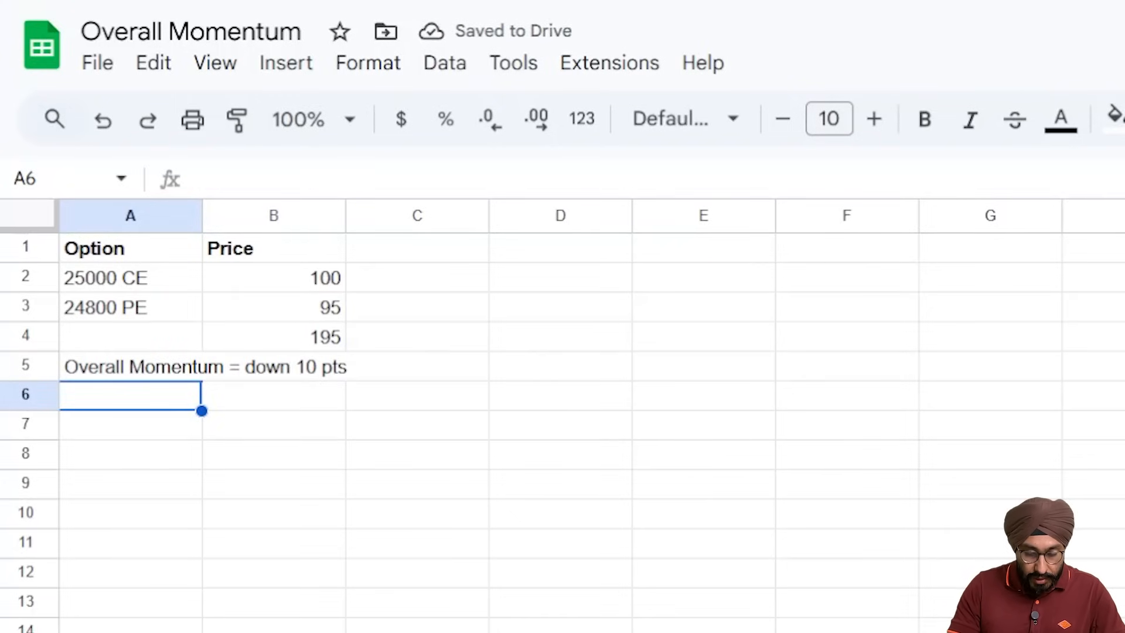
pyautogui.write('Entry')
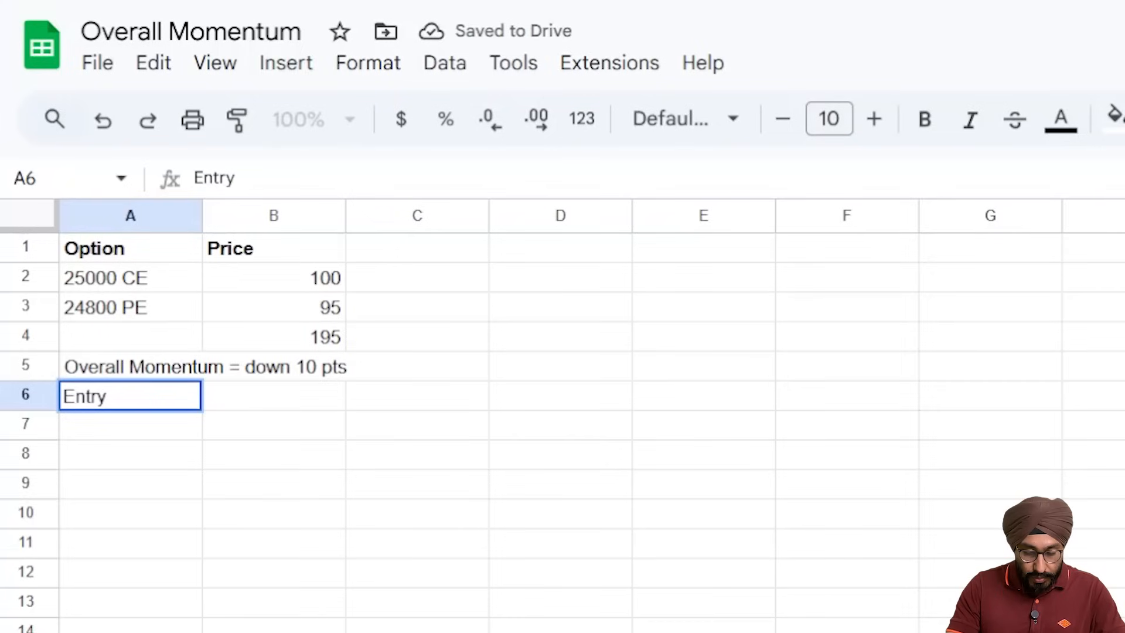
pyautogui.write('price')
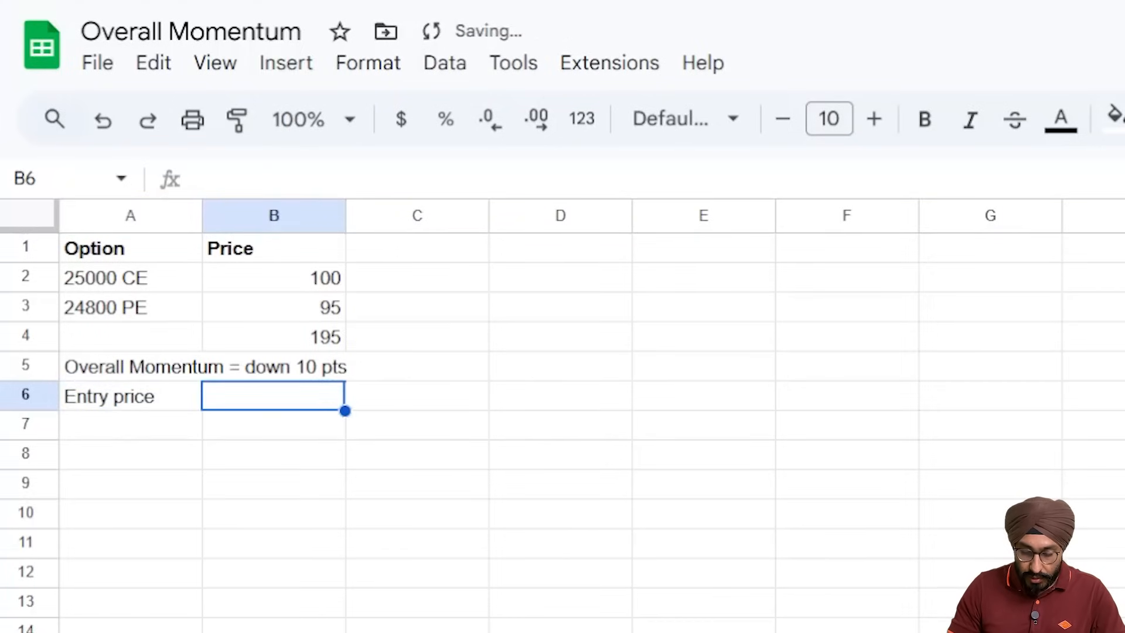
pyautogui.write('<')
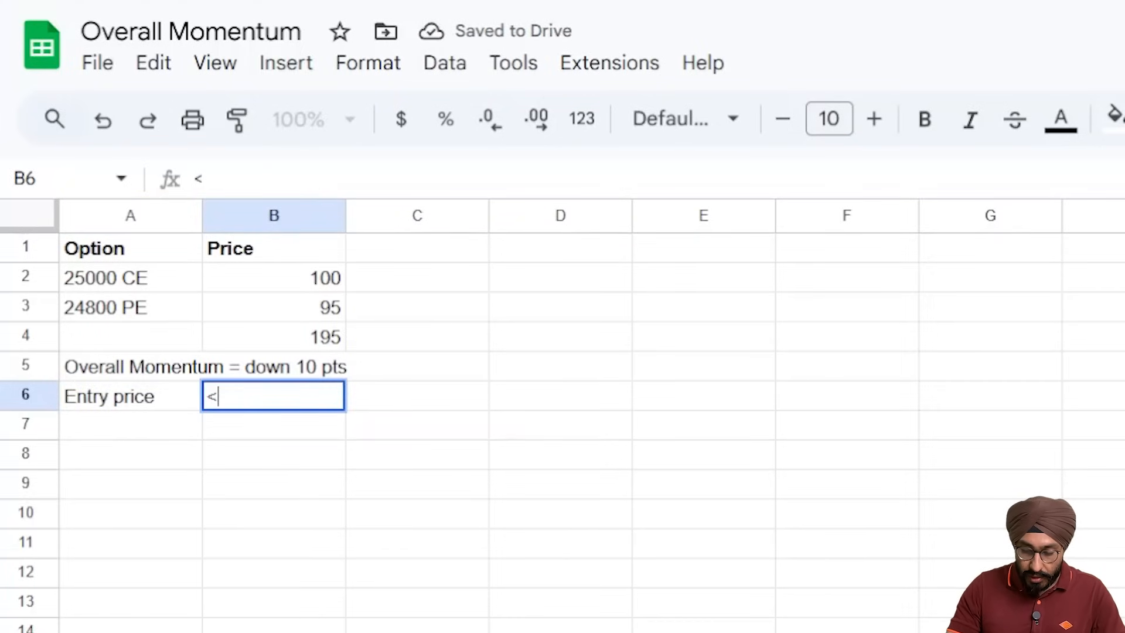
pyautogui.write('= 185')
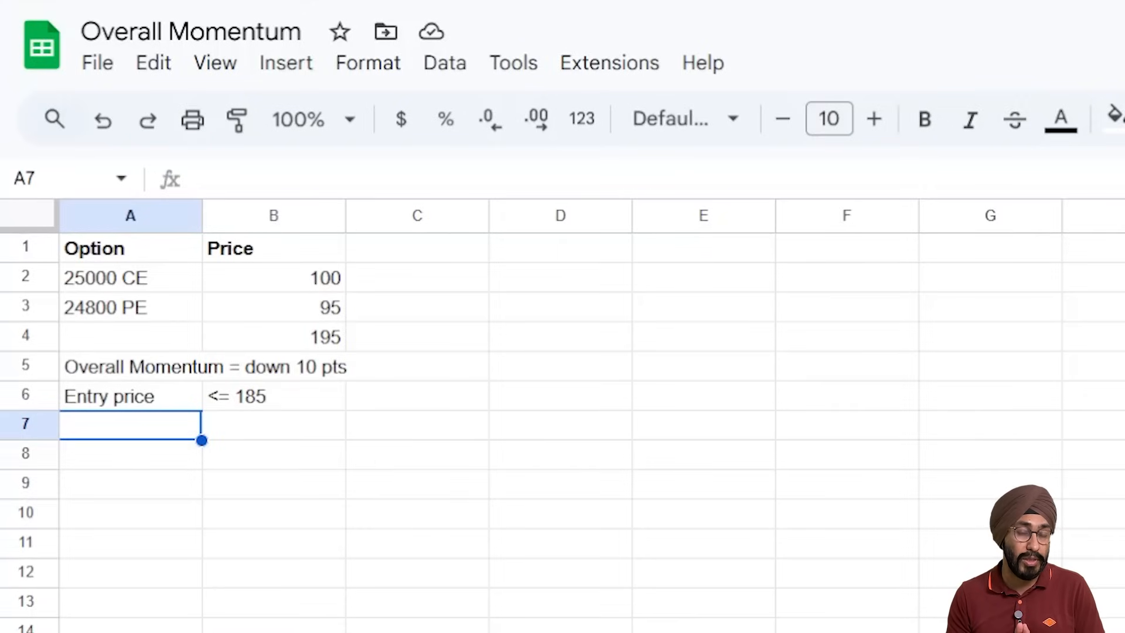
# Log 9:20 at 195, 9:21 at 205 and 9:22 at 180 marked 'Entry', then return to AlgoTest.
pyautogui.write('9:20')
pyautogui.click(131, 483)
pyautogui.write('9:21')
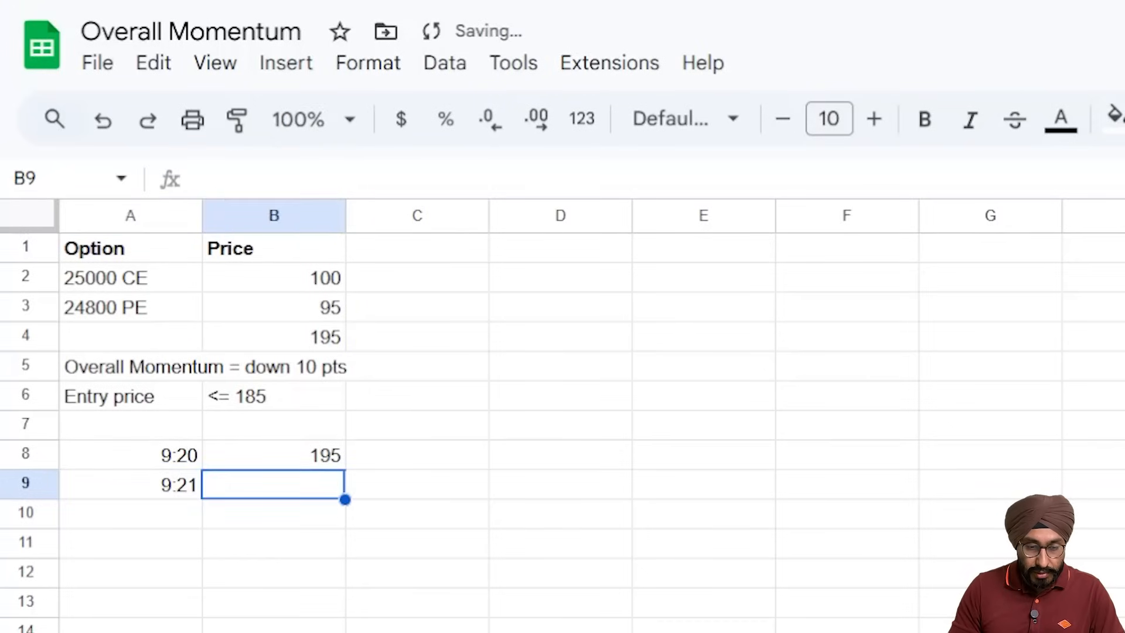
pyautogui.write('205')
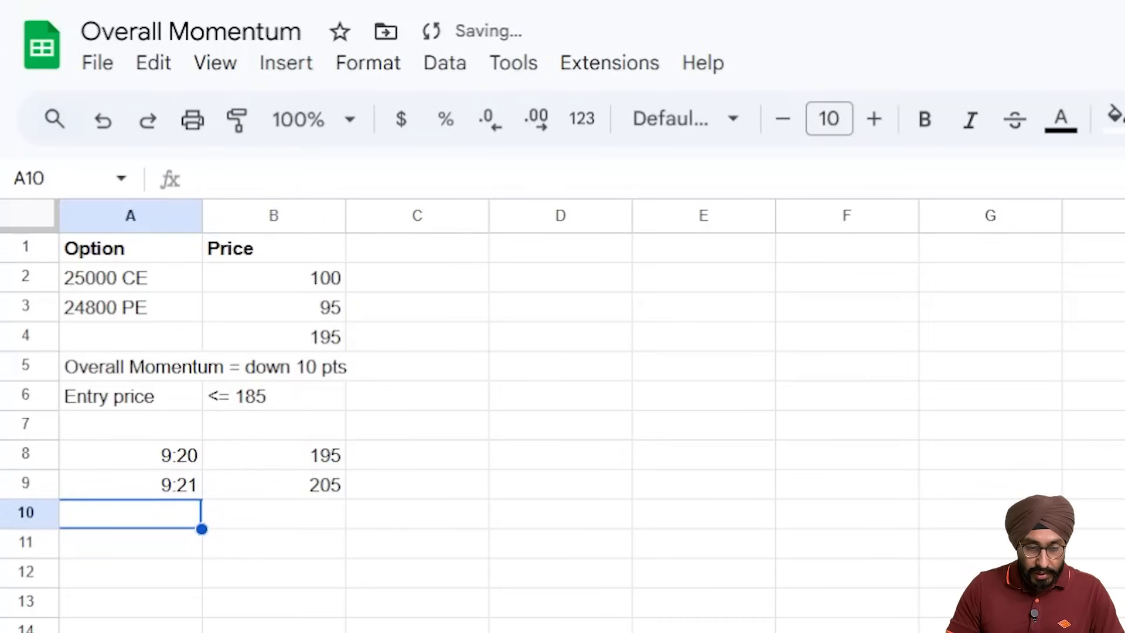
pyautogui.write('9:22')
pyautogui.click(274, 513)
pyautogui.write('180')
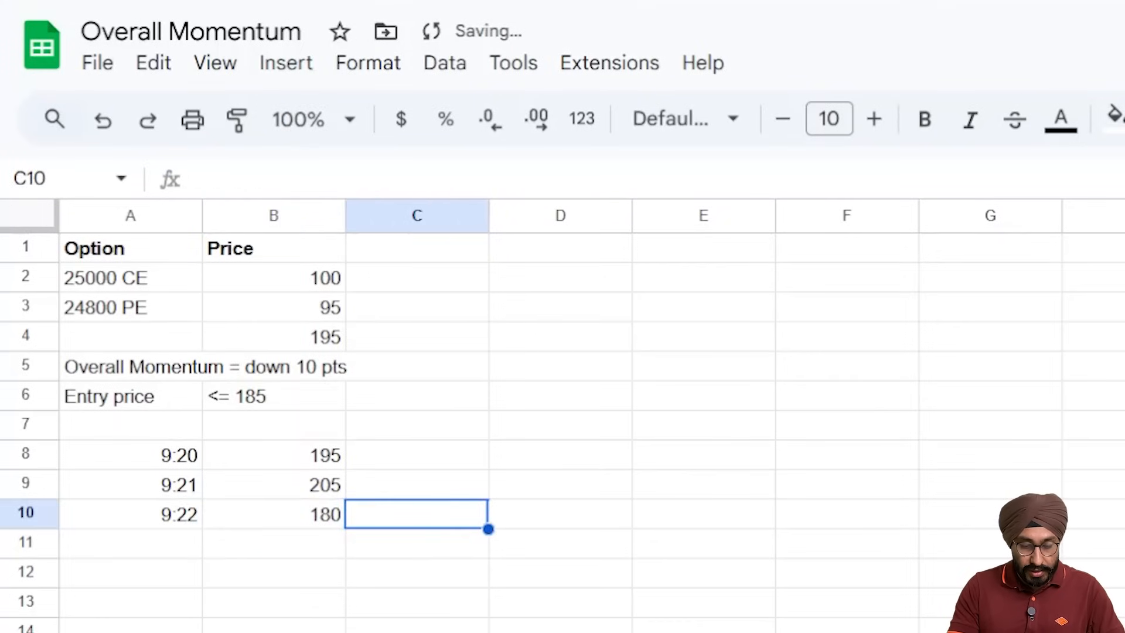
pyautogui.write('Entry')
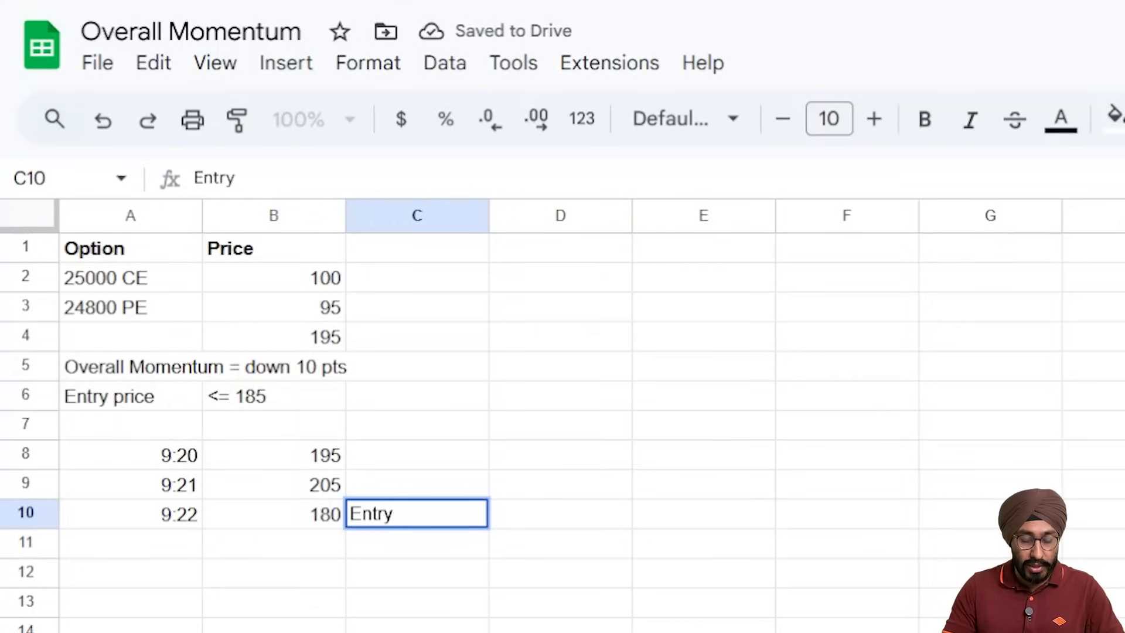
pyautogui.press('enter')
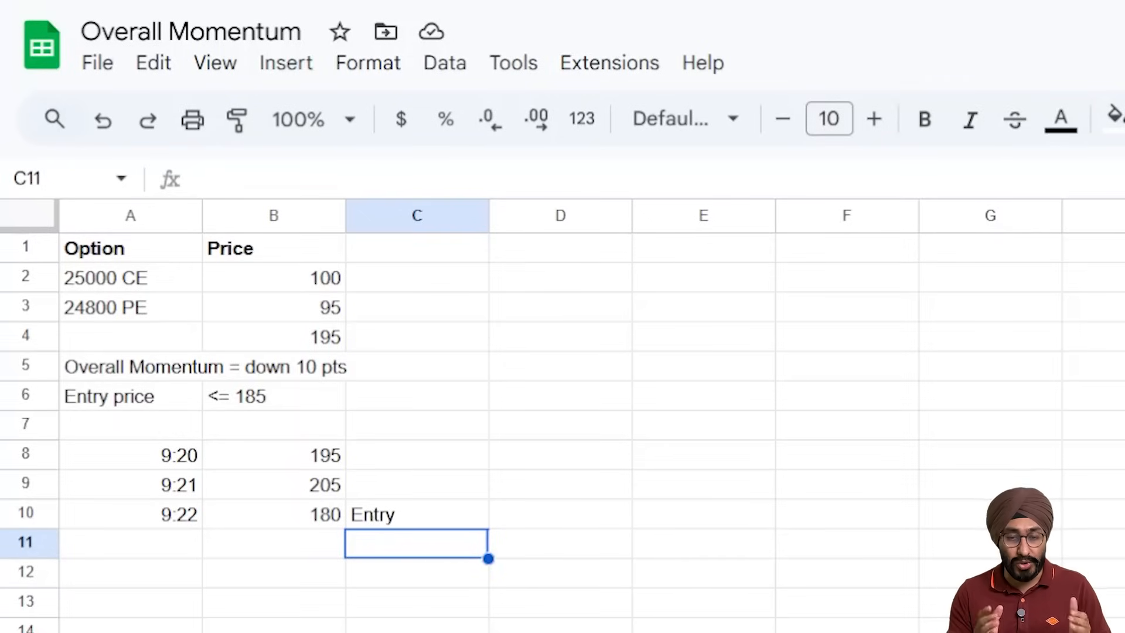
pyautogui.click(84, 37)
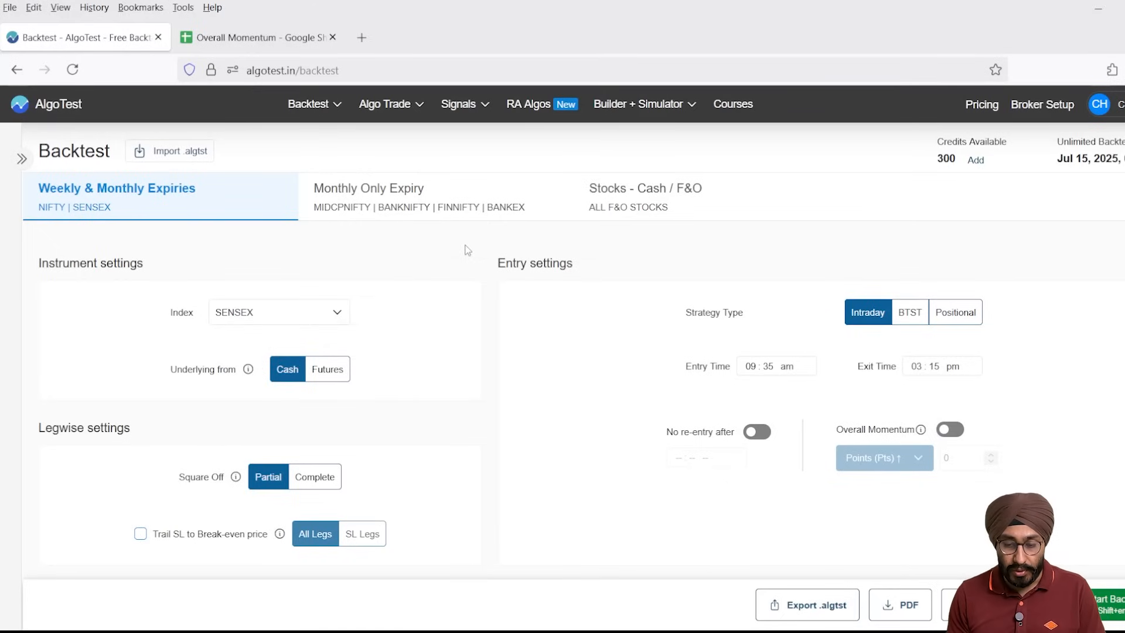
# Set entry 09:16 am and exit 03:29 pm, add a sell-call leg, and enable Trail SL to break-even.
pyautogui.click(795, 365)
pyautogui.write('29')
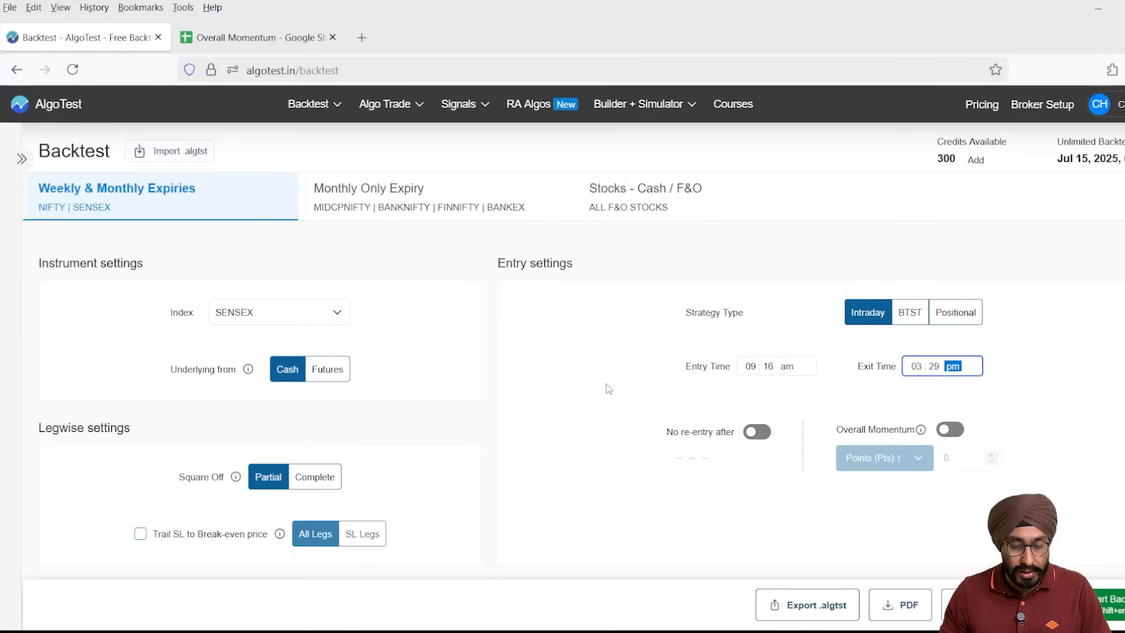
pyautogui.scroll(-3)
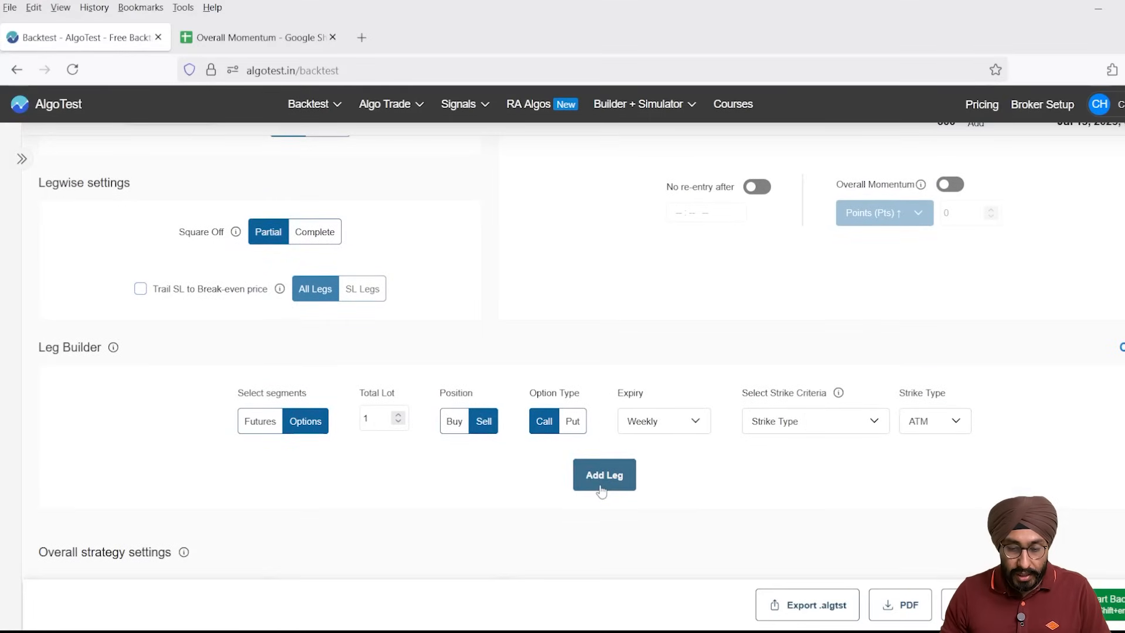
pyautogui.click(504, 288)
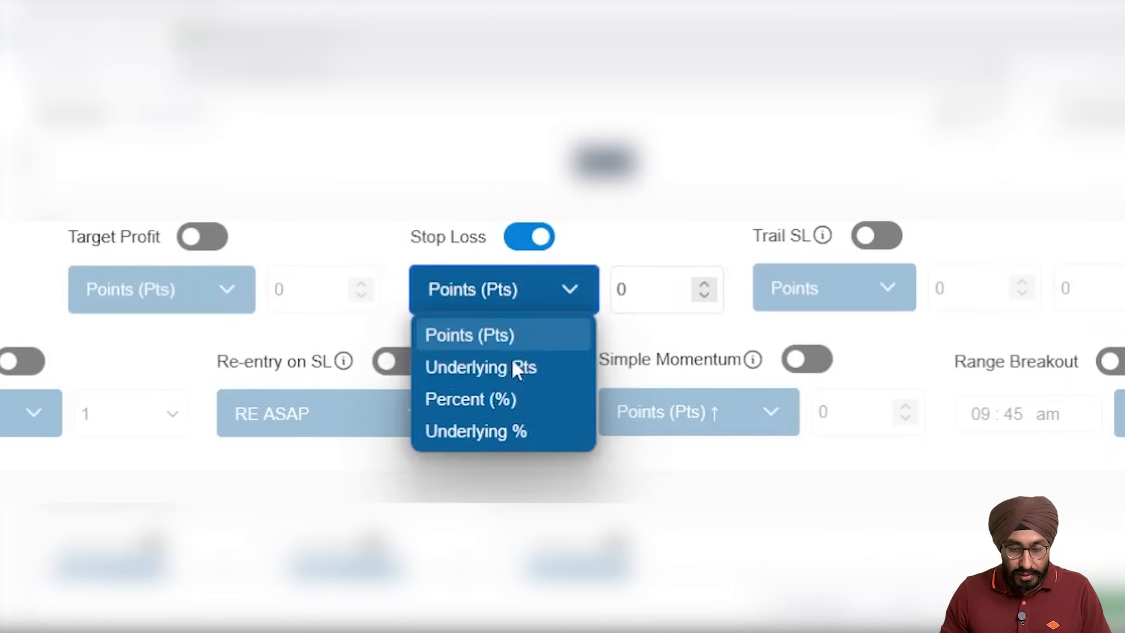
pyautogui.click(469, 399)
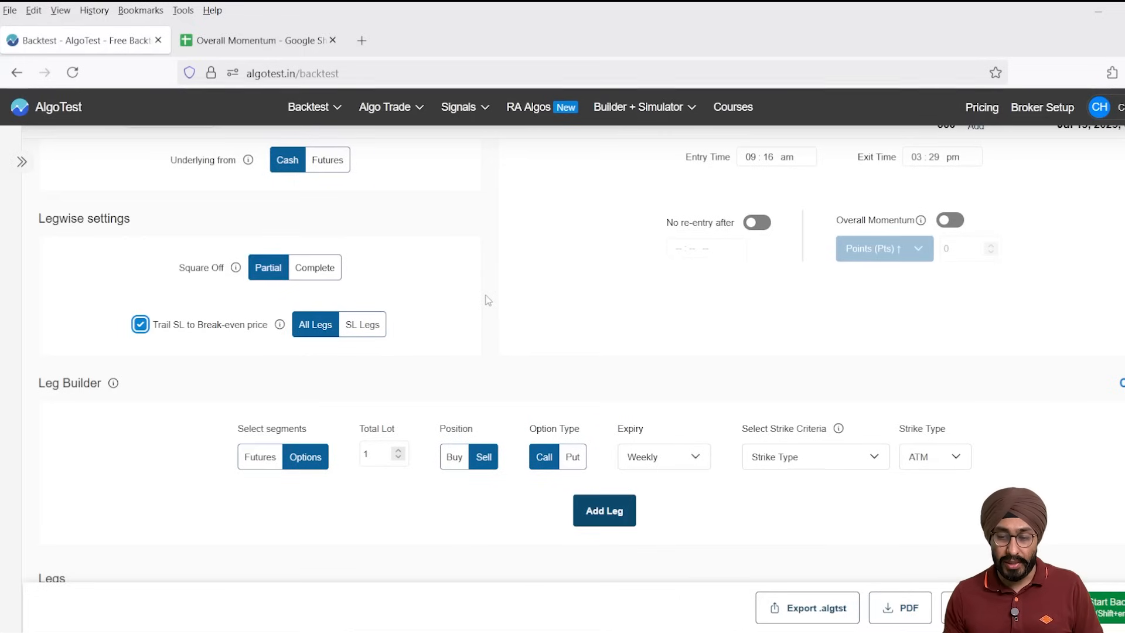
pyautogui.scroll(-3)
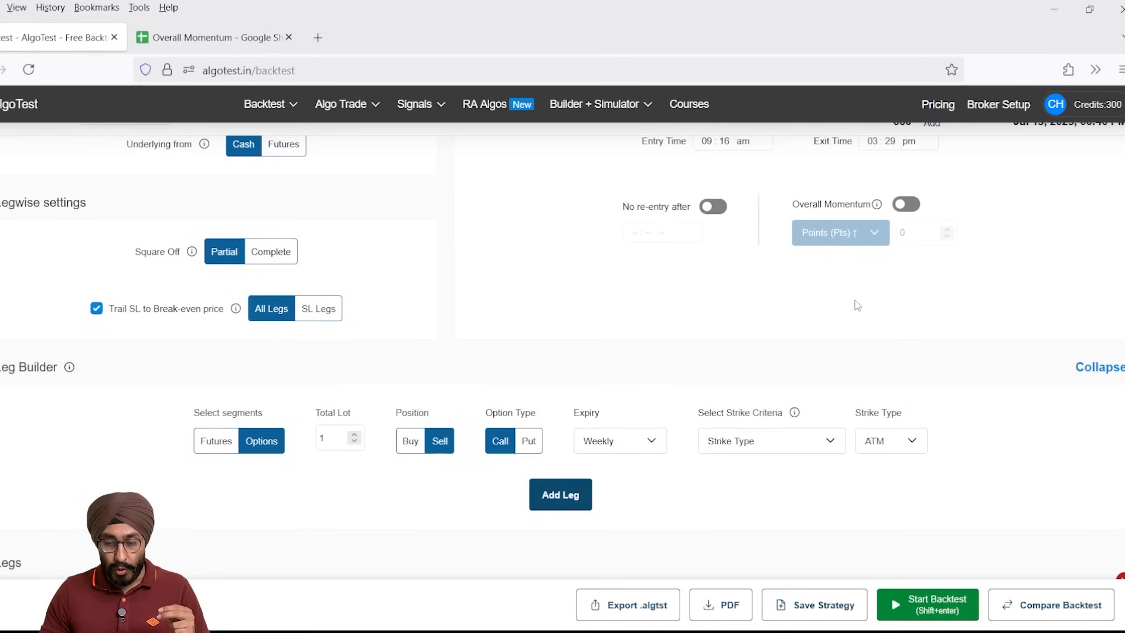
pyautogui.click(560, 495)
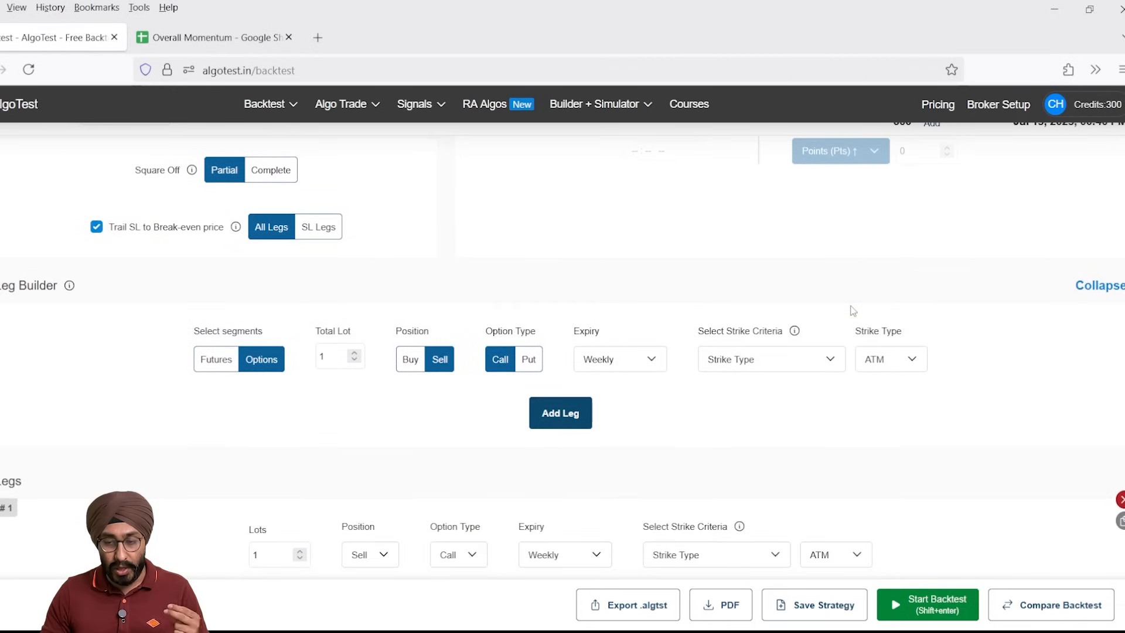
pyautogui.scroll(-3)
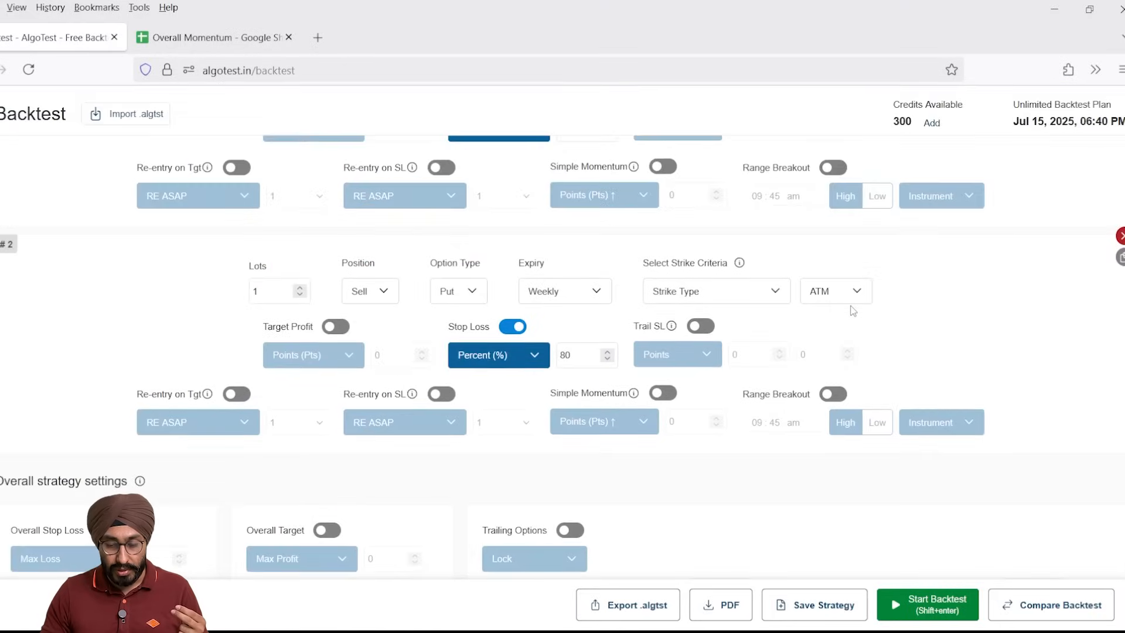
pyautogui.scroll(-3)
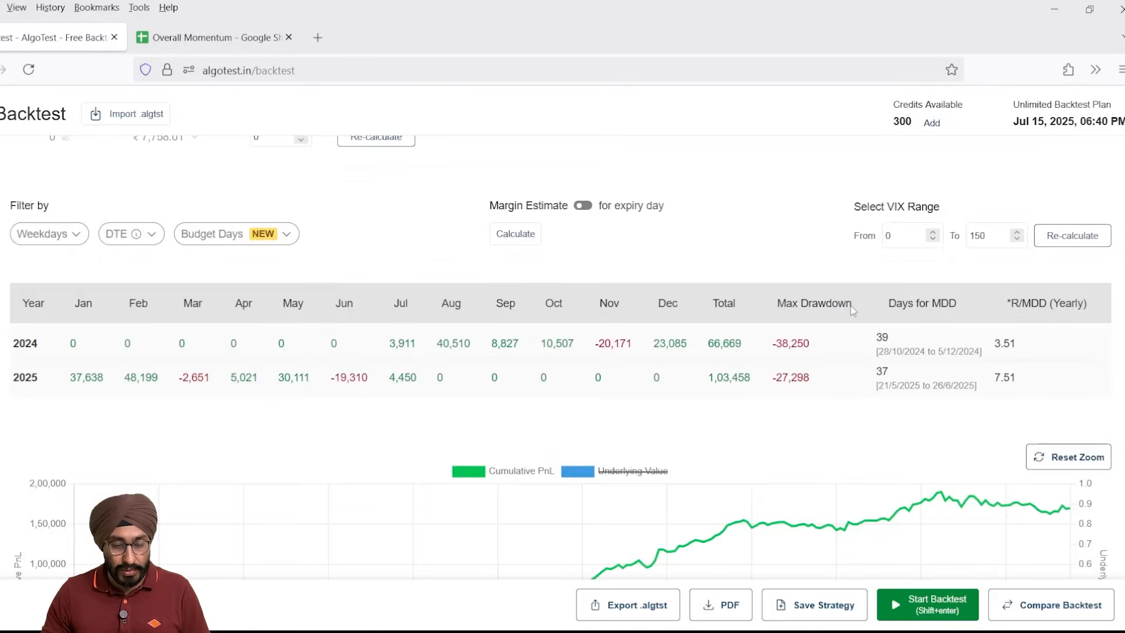
pyautogui.moveTo(734, 418)
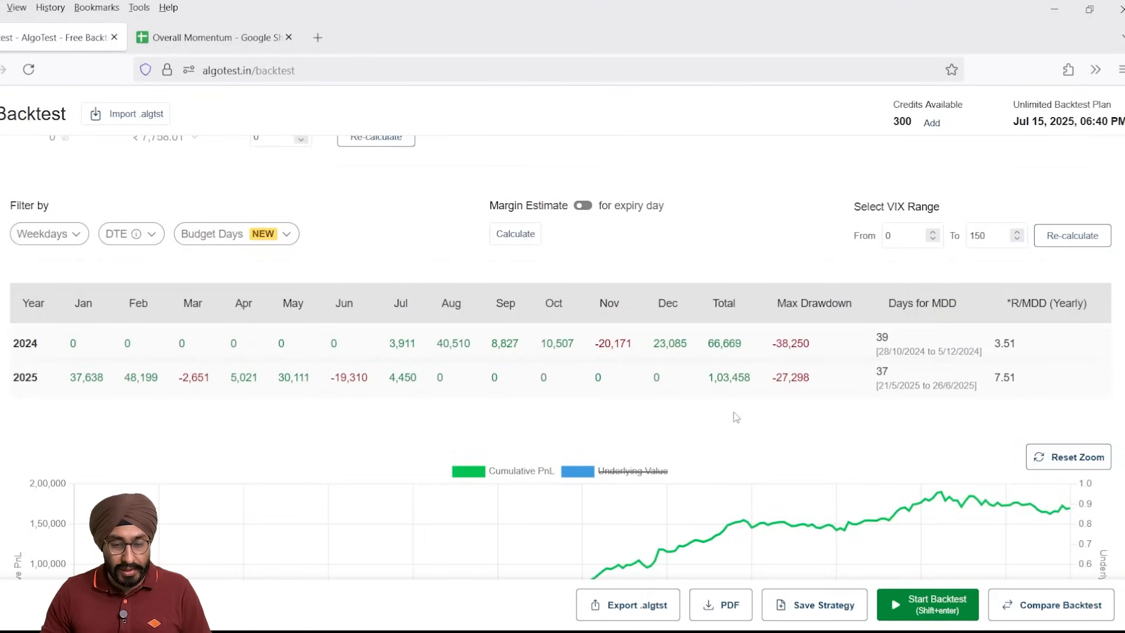
pyautogui.scroll(-3)
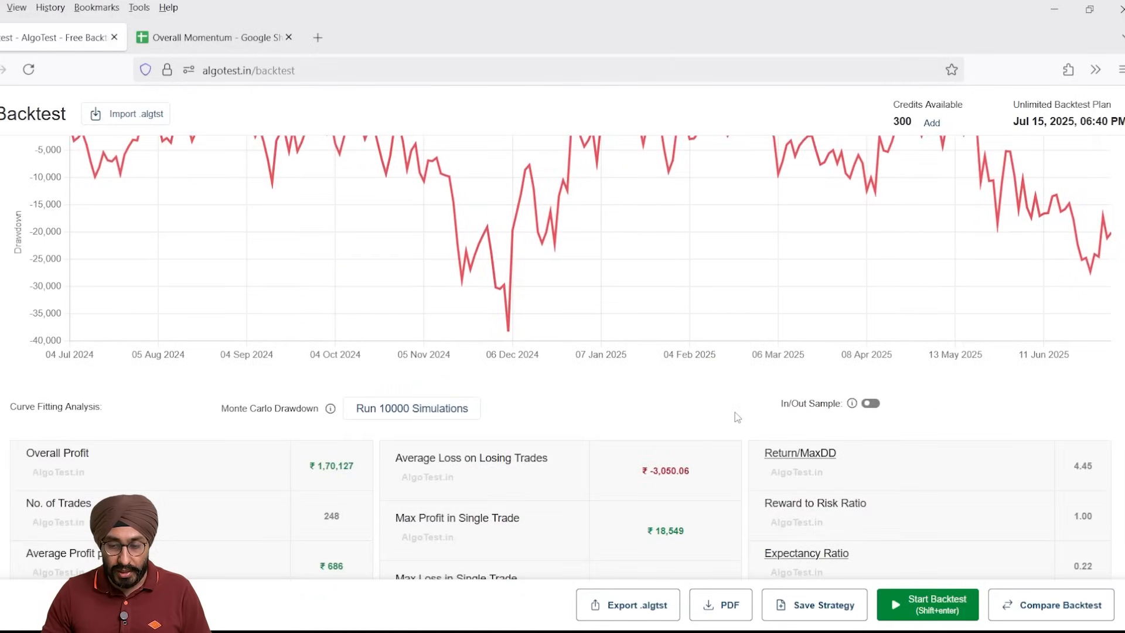
pyautogui.scroll(-3)
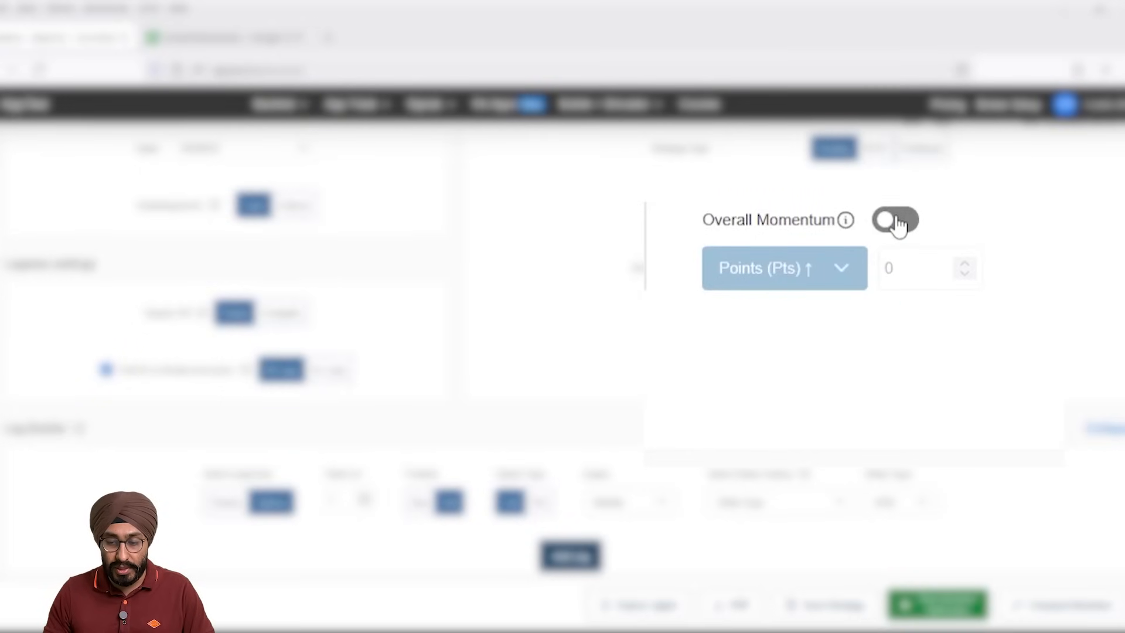
# Enable Overall Momentum set to Points (Pts) ↓ with a value of 30.
pyautogui.click(784, 267)
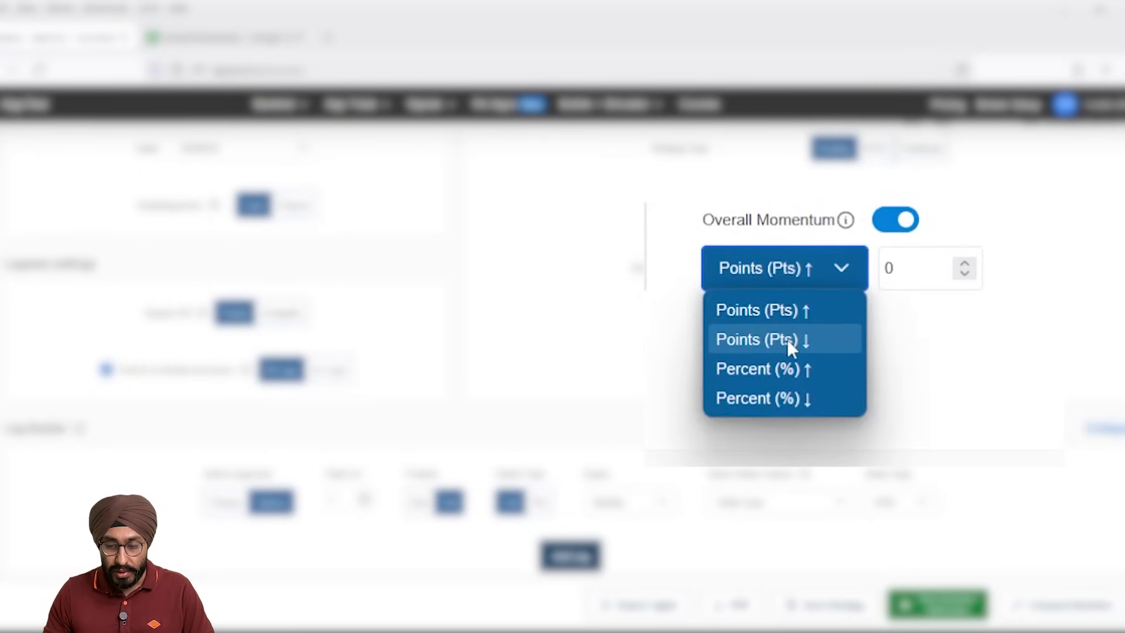
pyautogui.click(755, 339)
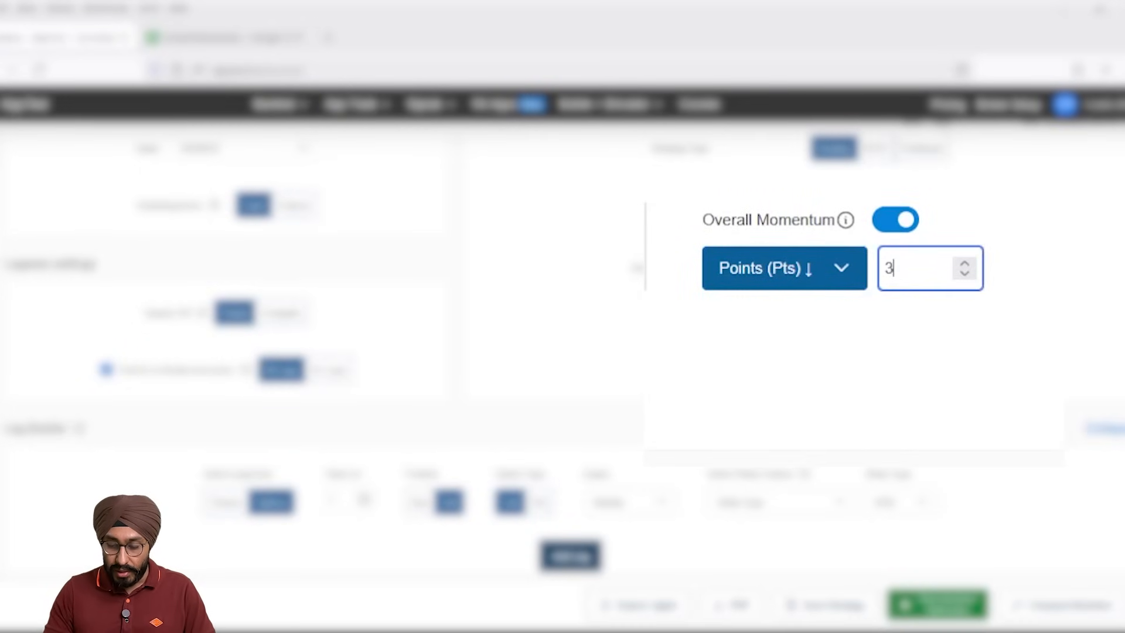
pyautogui.write('0')
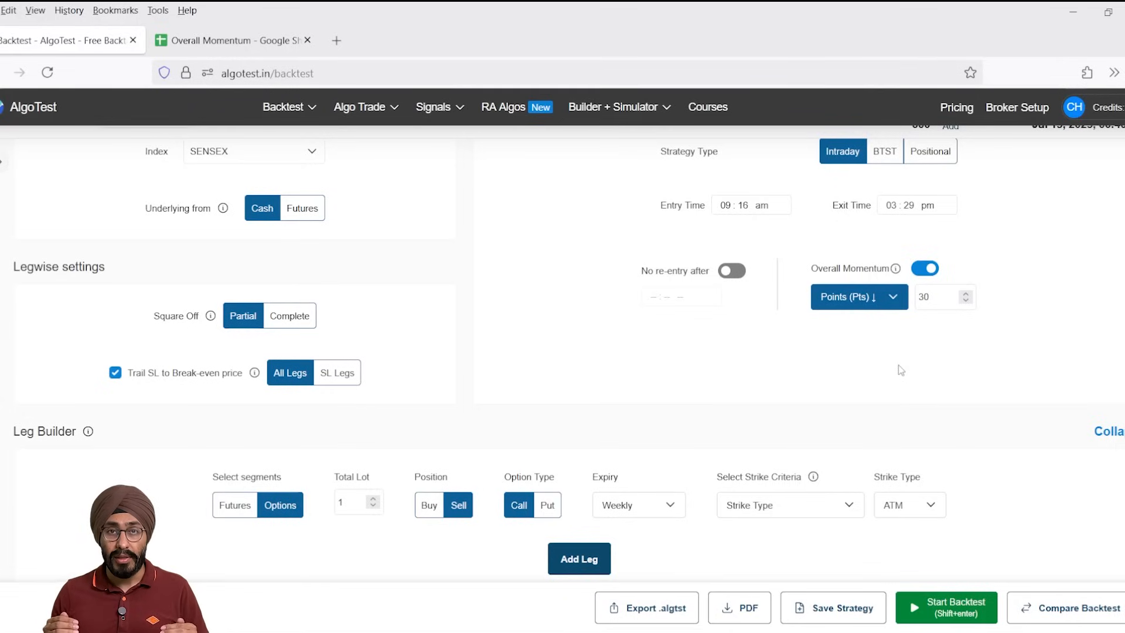
# Run the backtest and review results: ₹1,41,117 profit over 215 trades, ₹-24,520 max drawdown.
pyautogui.click(945, 606)
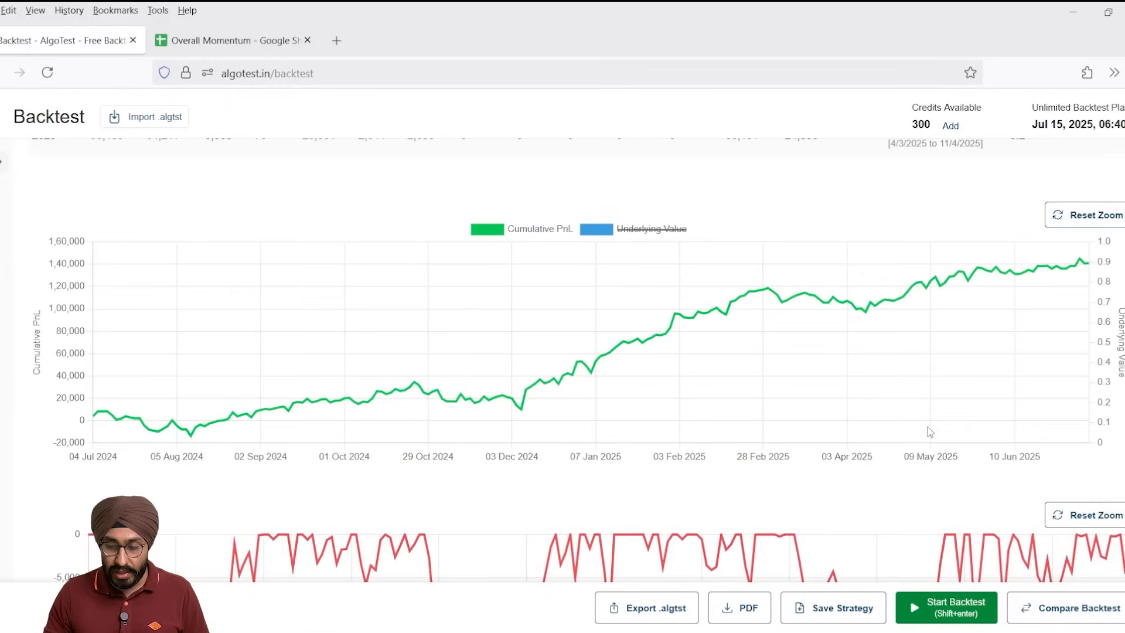
pyautogui.scroll(-3)
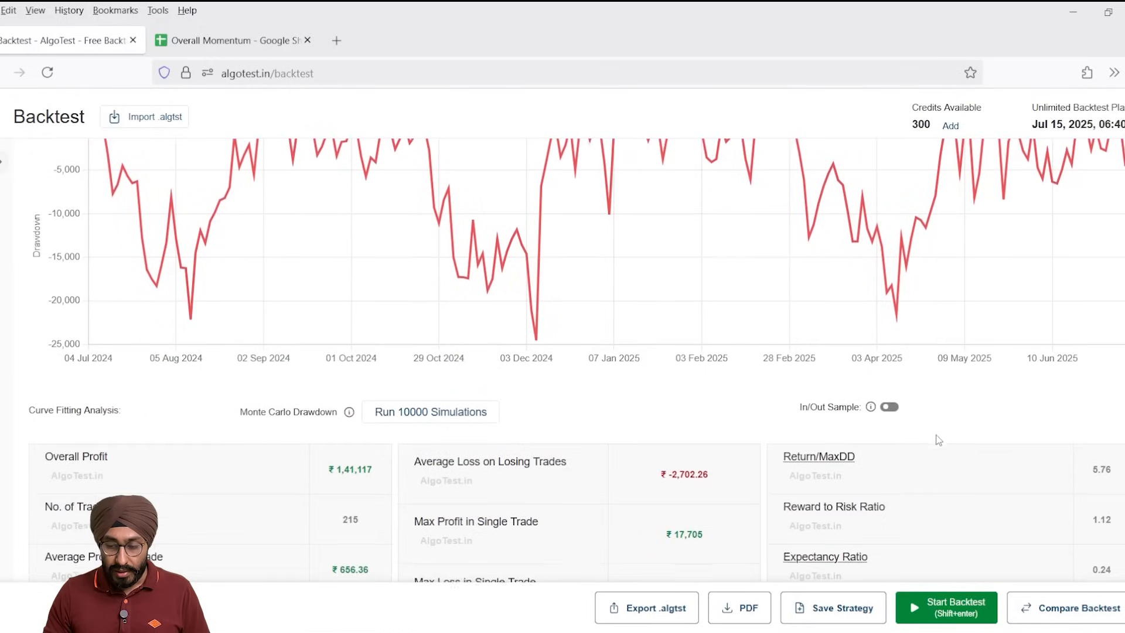
pyautogui.scroll(-3)
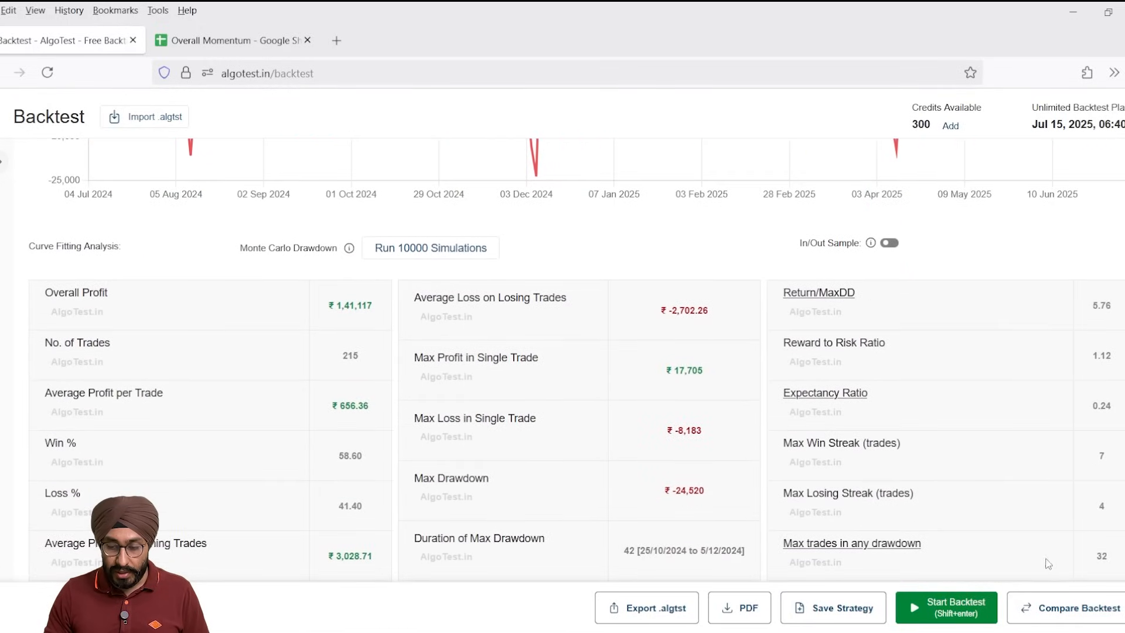
# Compare backtest versions and load version 1 without momentum (₹66,669 in 2024, ₹1,03,458 in 2025).
pyautogui.click(1073, 607)
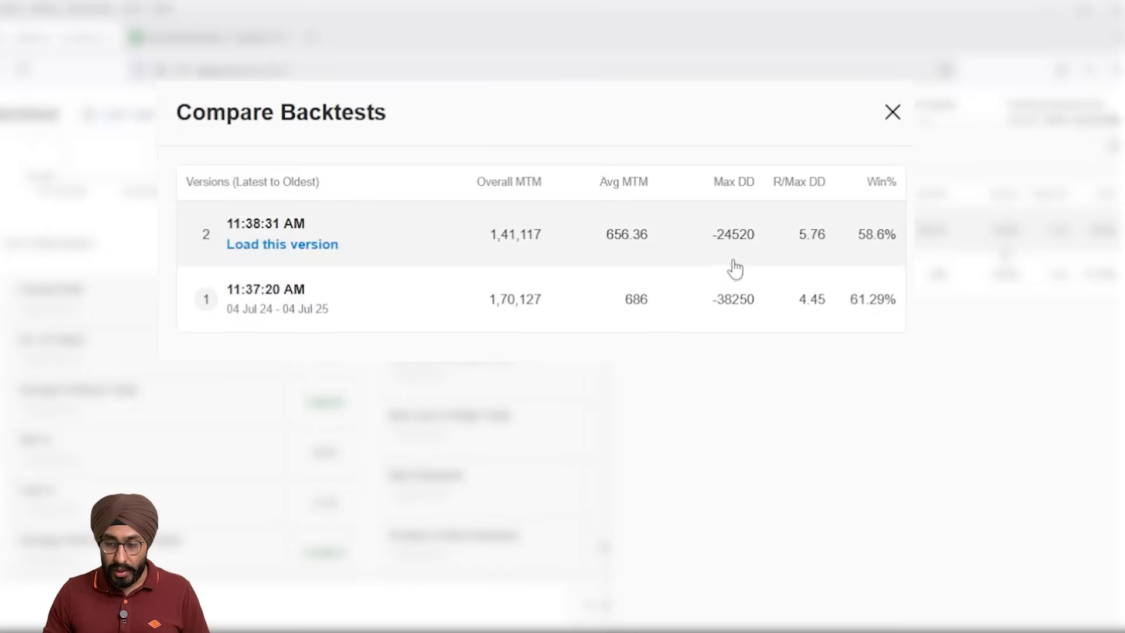
pyautogui.moveTo(738, 312)
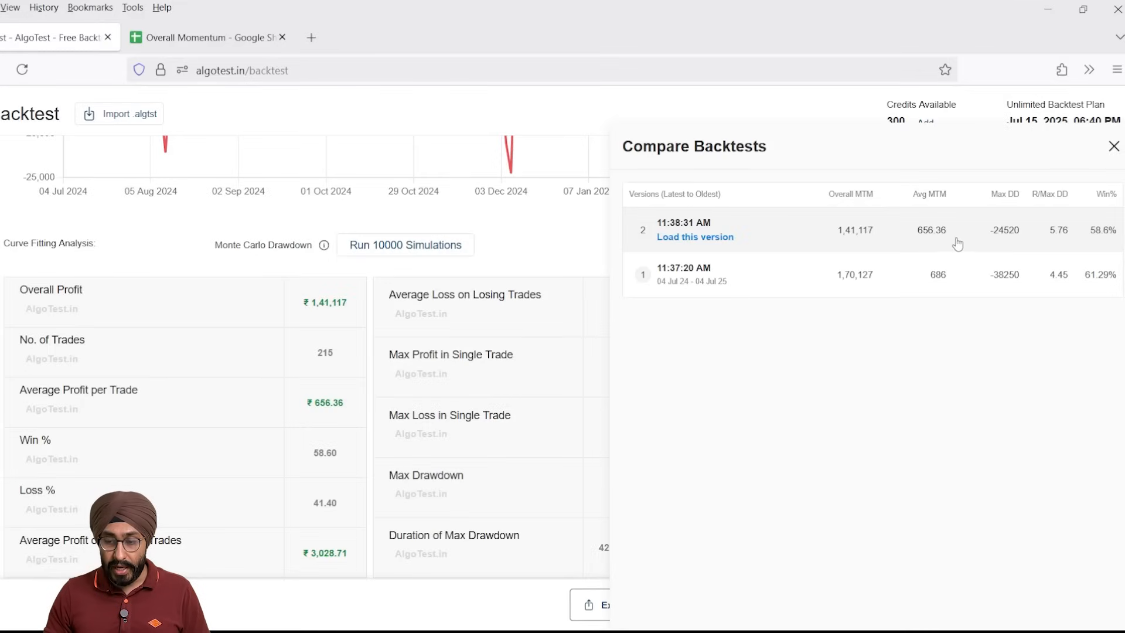
pyautogui.moveTo(851, 240)
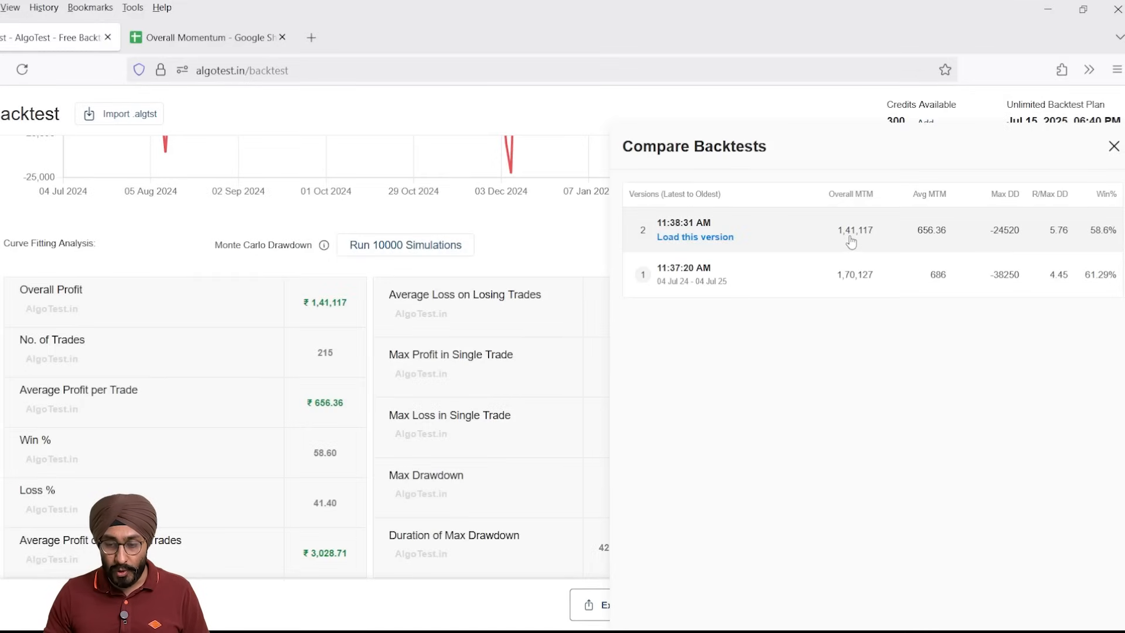
pyautogui.moveTo(1017, 210)
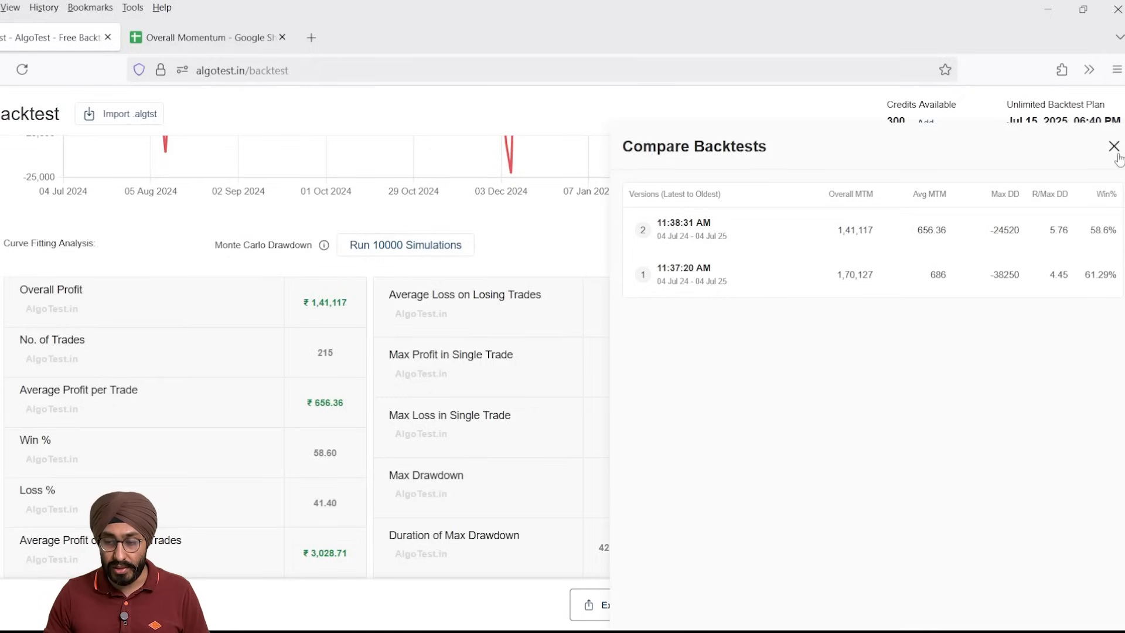
pyautogui.click(1113, 147)
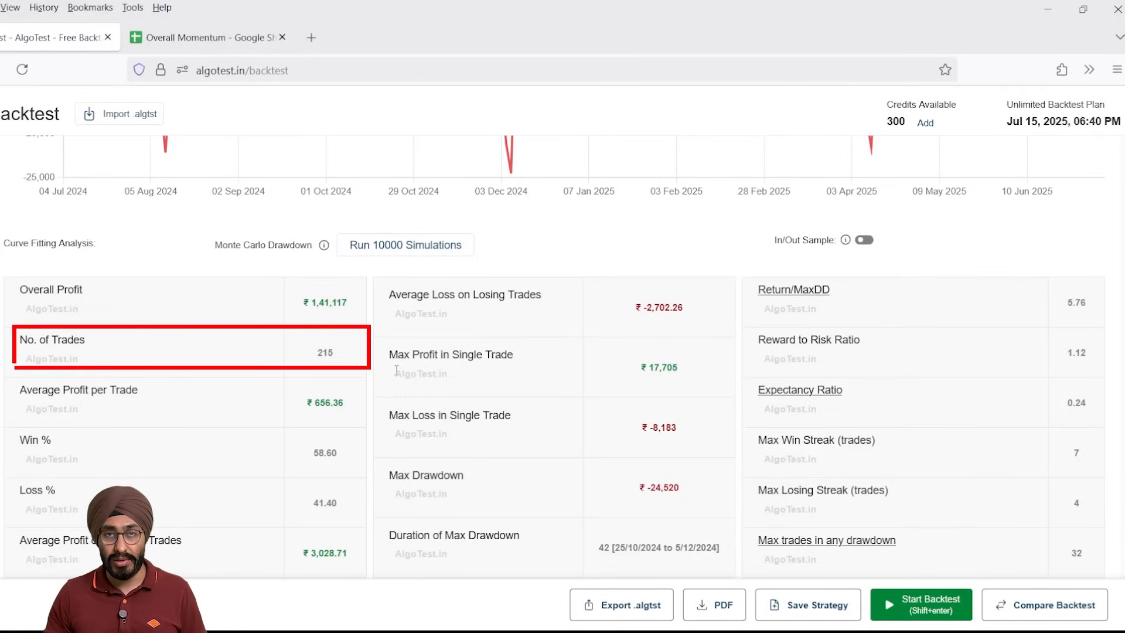
pyautogui.doubleClick(324, 352)
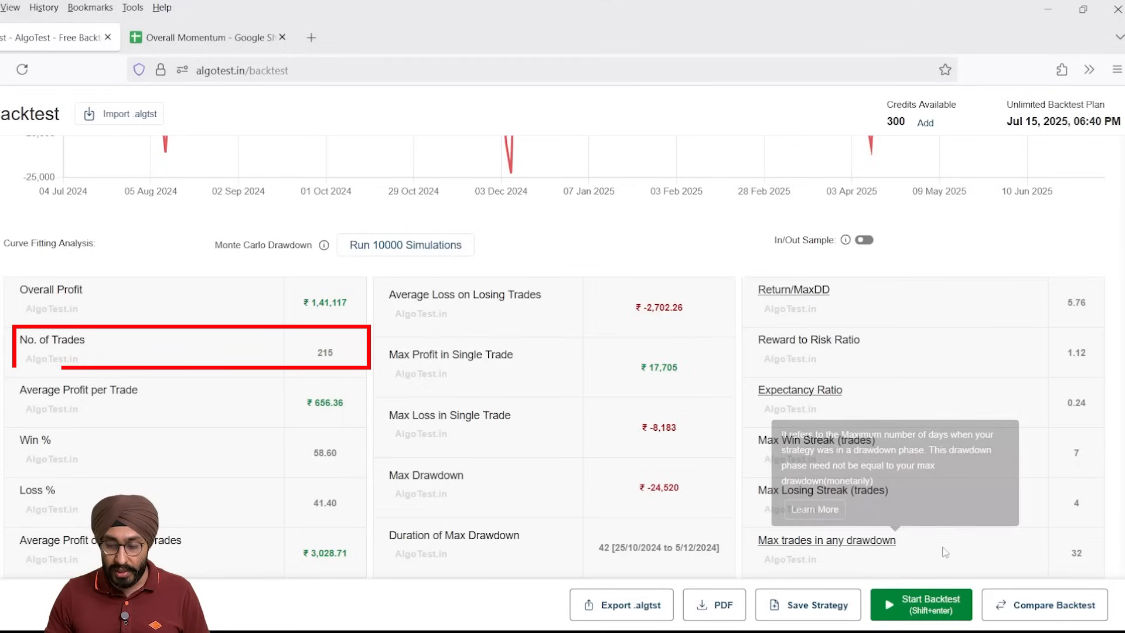
pyautogui.click(1044, 605)
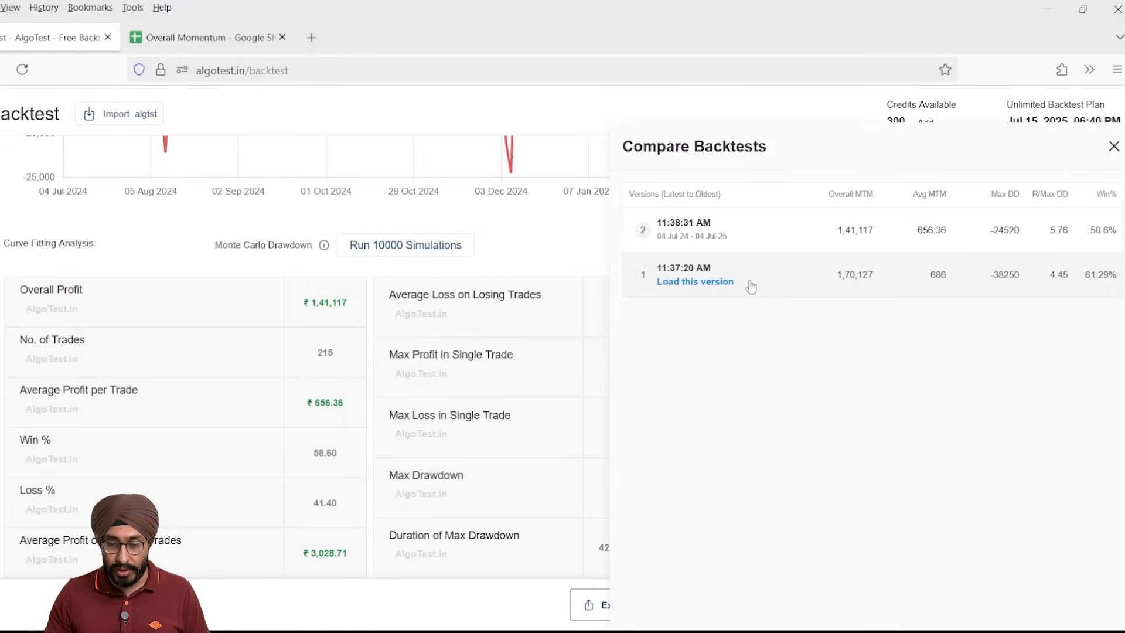
pyautogui.click(694, 281)
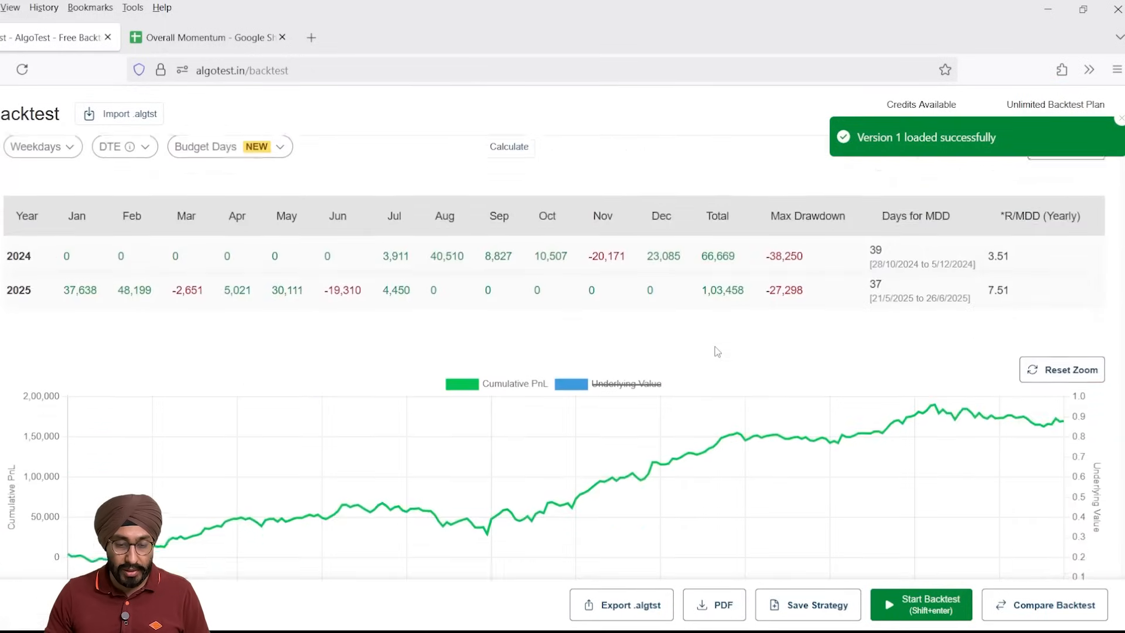
# Scroll to the SENSEX intraday entry settings showing Overall Momentum at 30 points down.
pyautogui.scroll(-3)
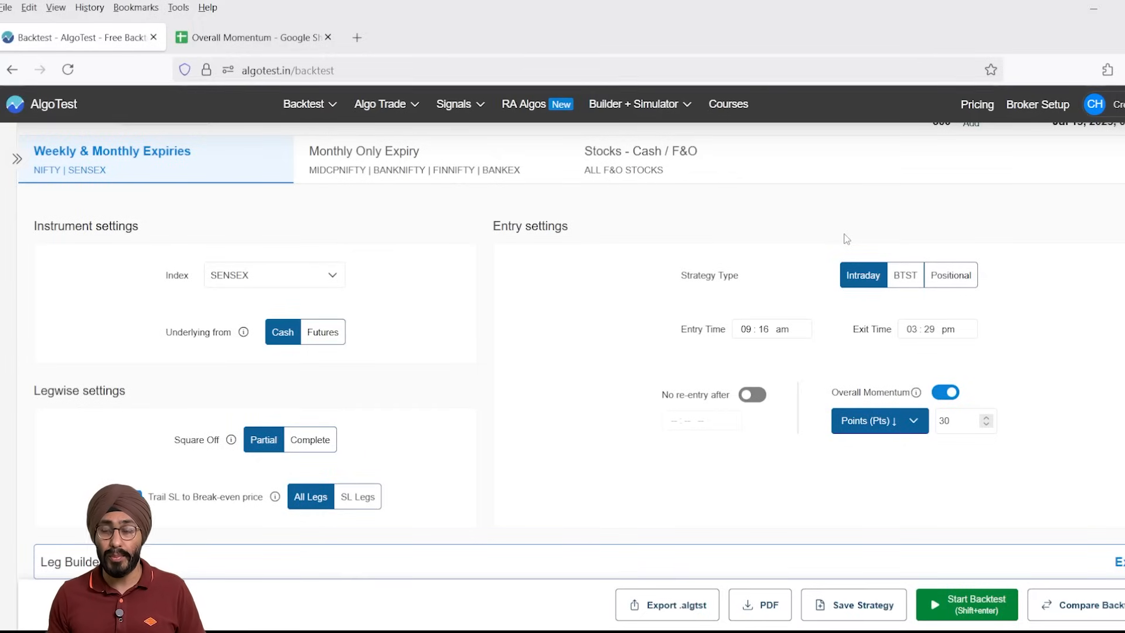
pyautogui.moveTo(847, 362)
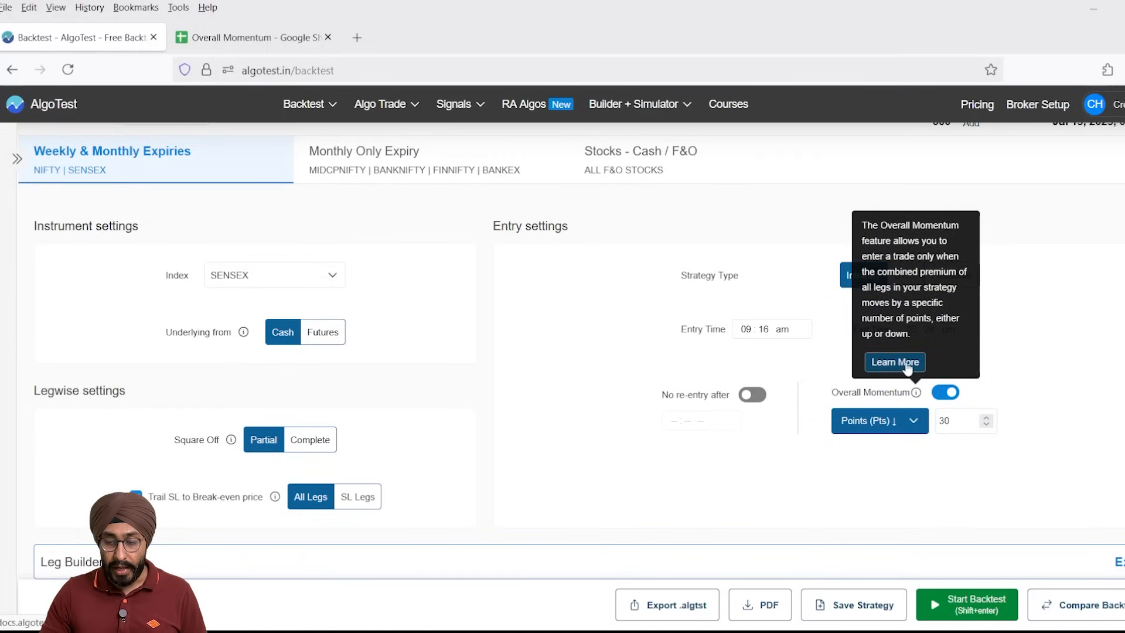
# Open the Overall Momentum docs via Learn More, then go back to the Google Sheets example.
pyautogui.click(894, 361)
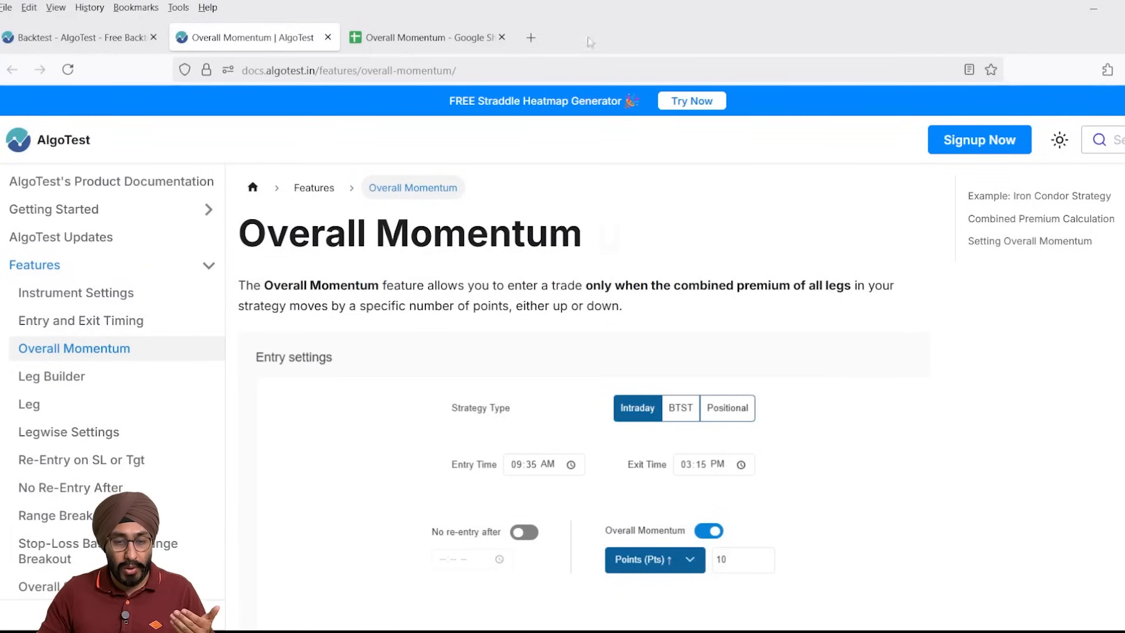
pyautogui.click(427, 37)
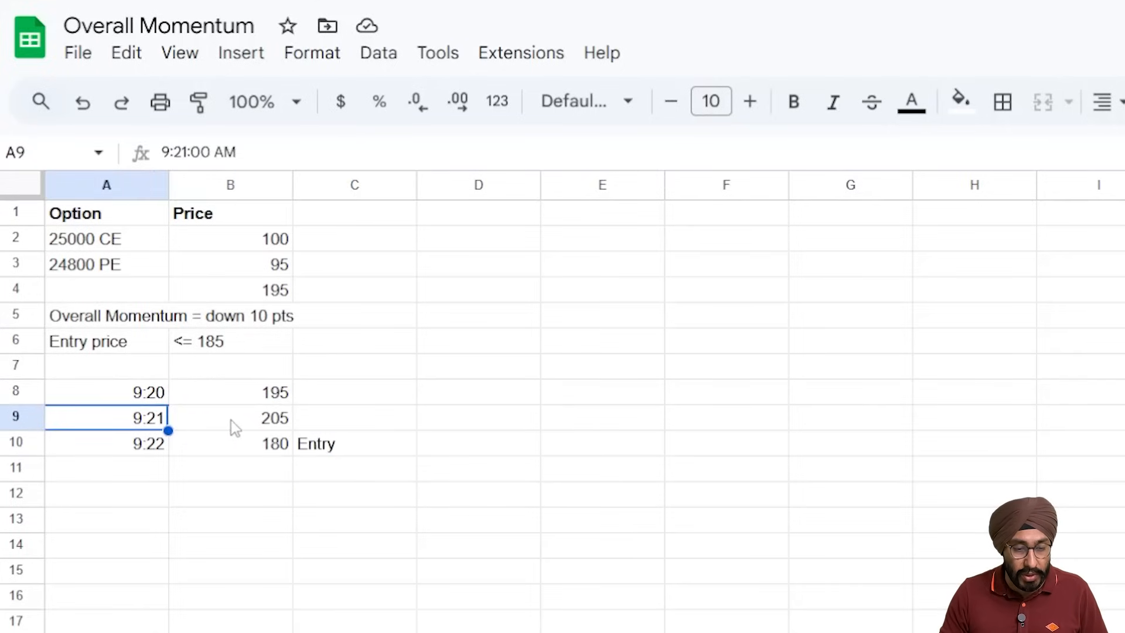
pyautogui.click(230, 417)
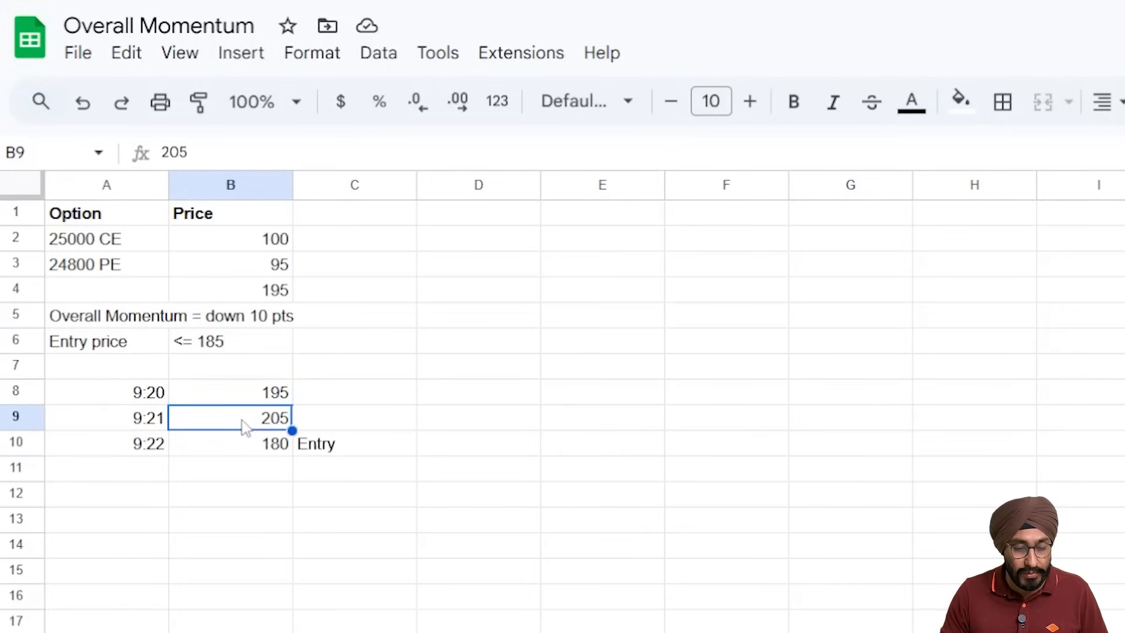
pyautogui.click(106, 443)
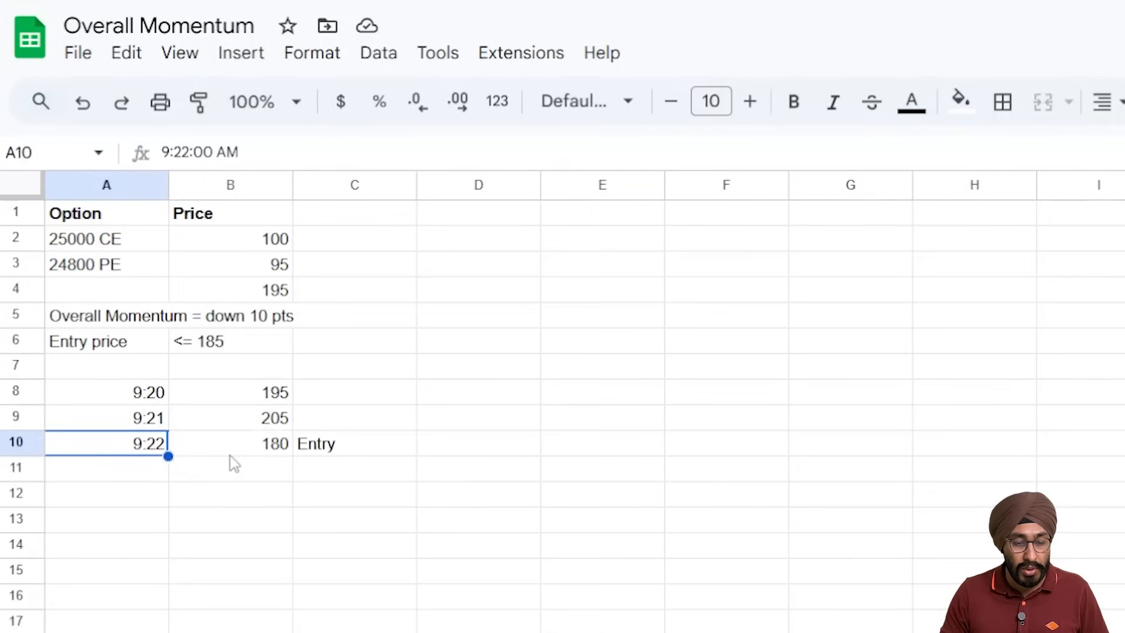
pyautogui.click(231, 443)
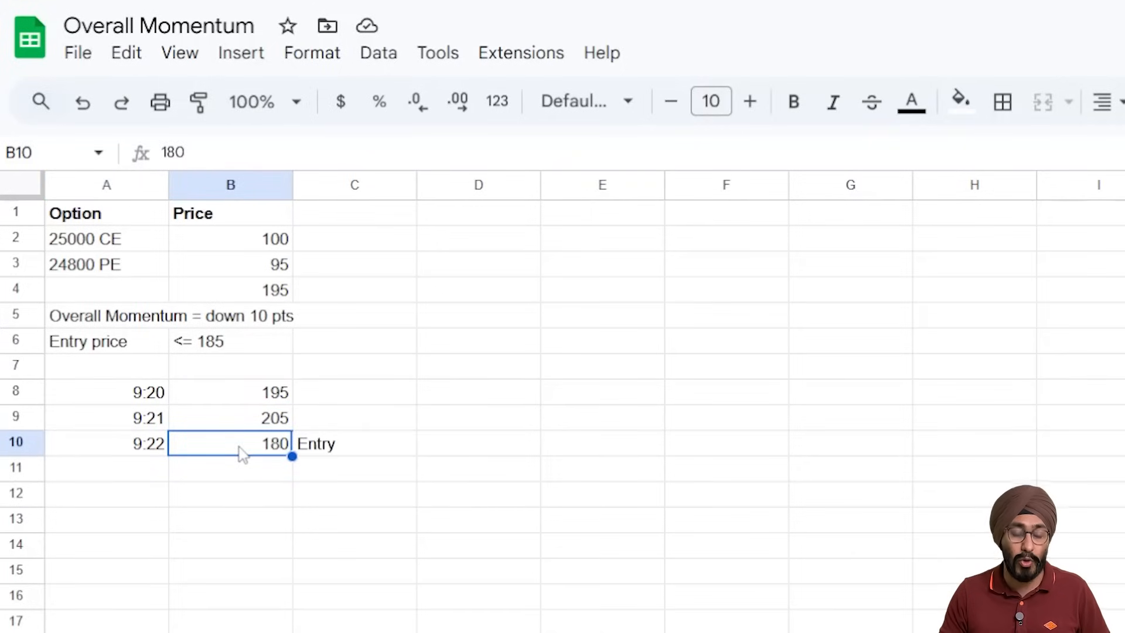
pyautogui.moveTo(358, 459)
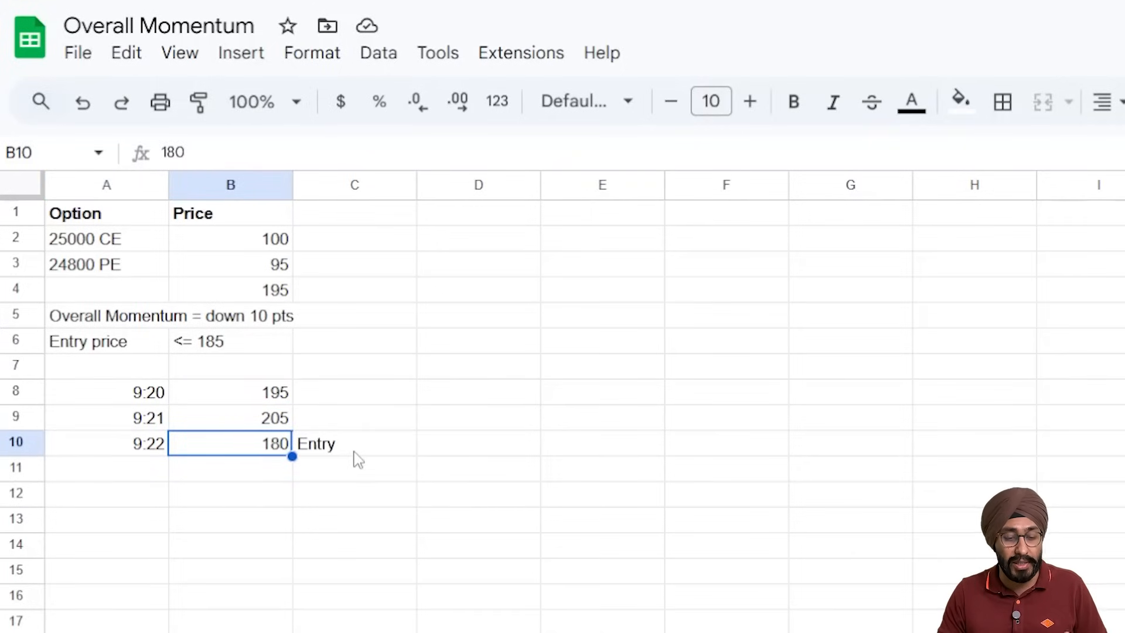
pyautogui.click(354, 443)
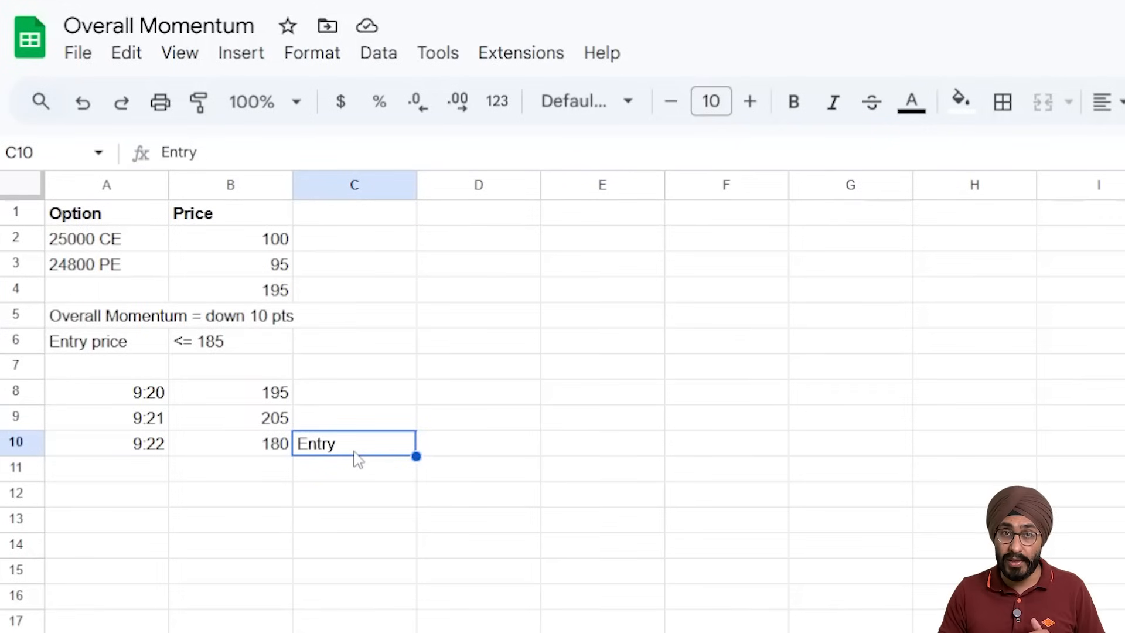